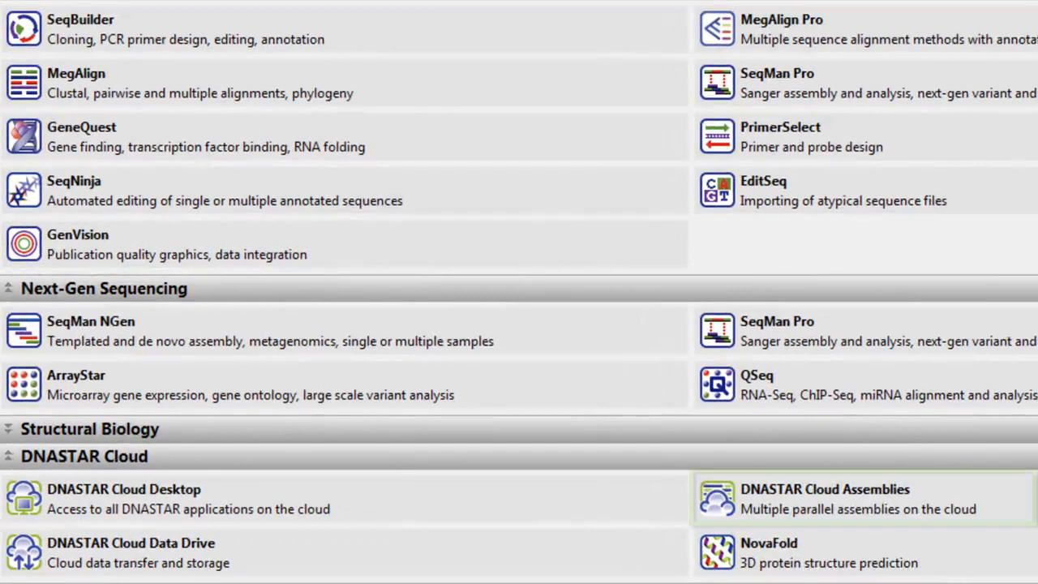
Step: Launch DNASTAR Cloud Assemblies from the Launcher so the SeqMan NGen welcome screen appears
click(824, 499)
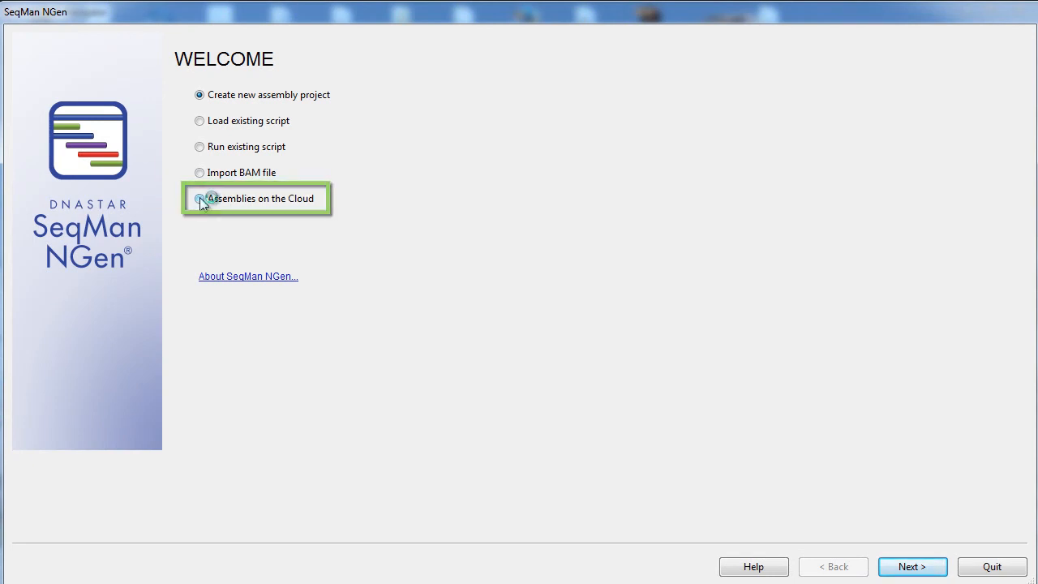
Step: Choose Assemblies on the Cloud and sign in, reaching the 97-assemblies-remaining message
click(200, 198)
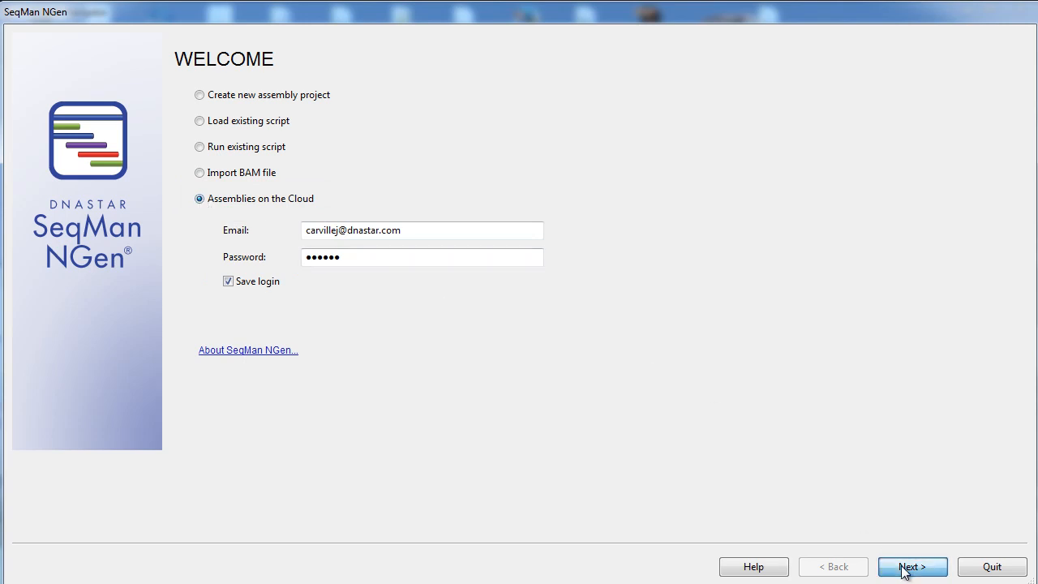
click(911, 566)
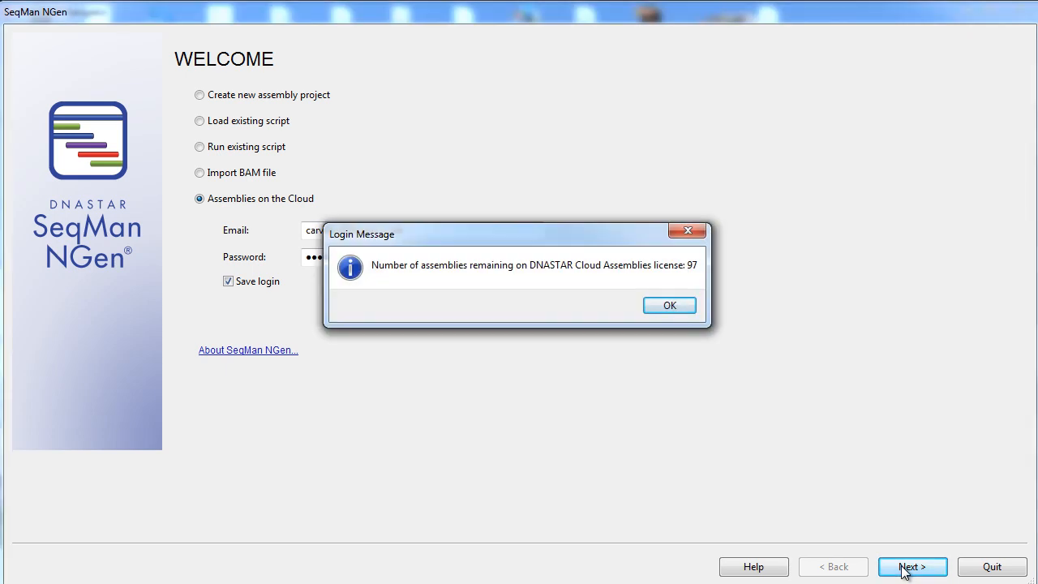
mouse_move(678, 341)
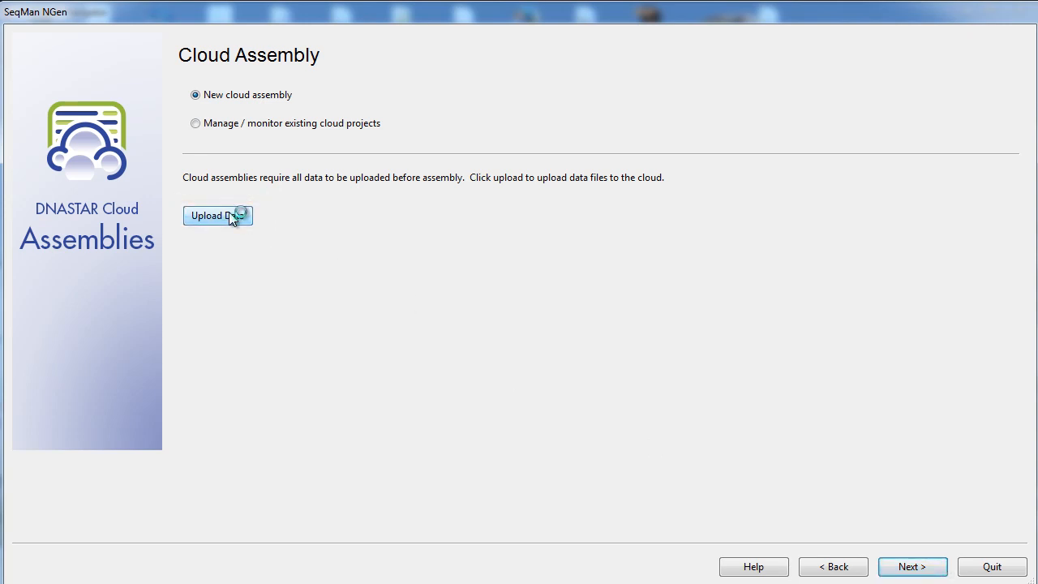
Step: Upload the local SRX008382 folder to the E coli Assemblies folder via the Cloud Data Drive
click(215, 214)
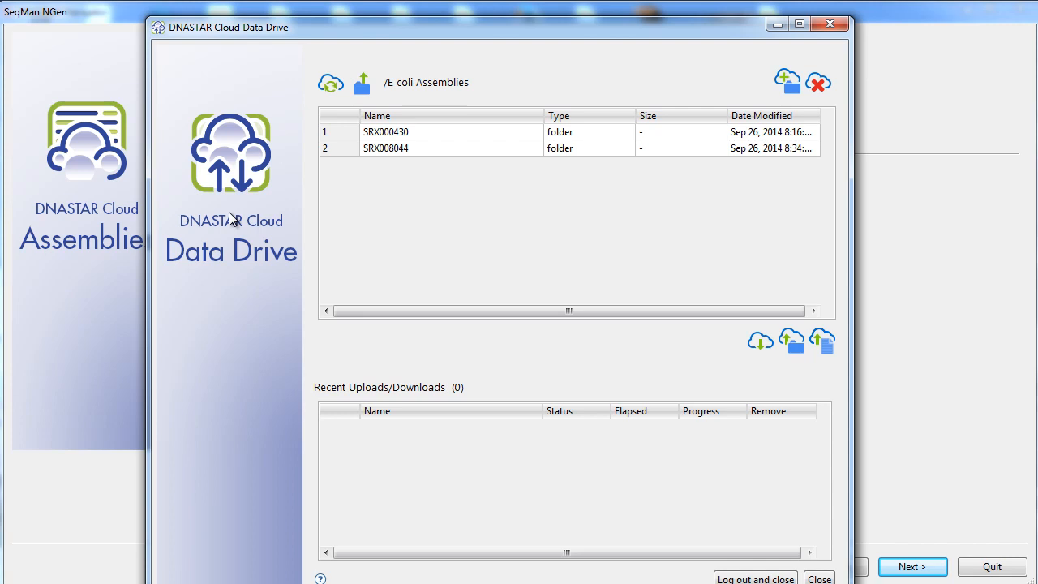
click(386, 132)
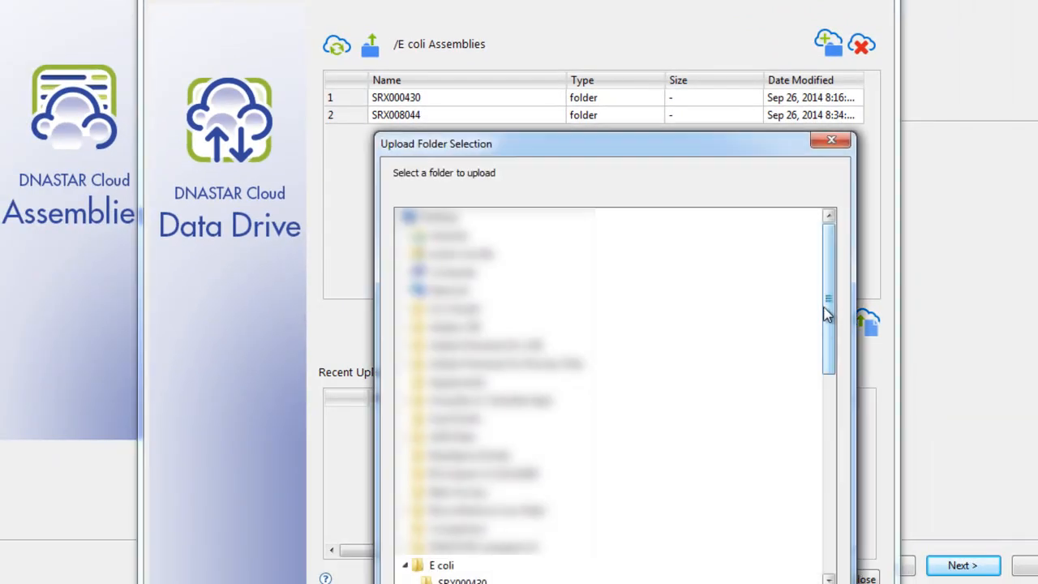
scroll(down, 3)
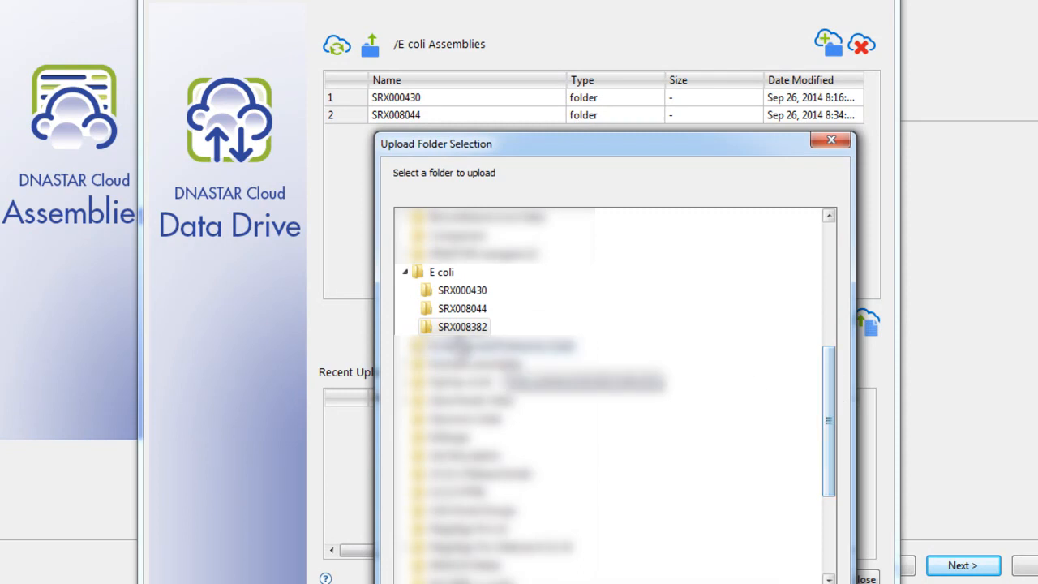
click(462, 326)
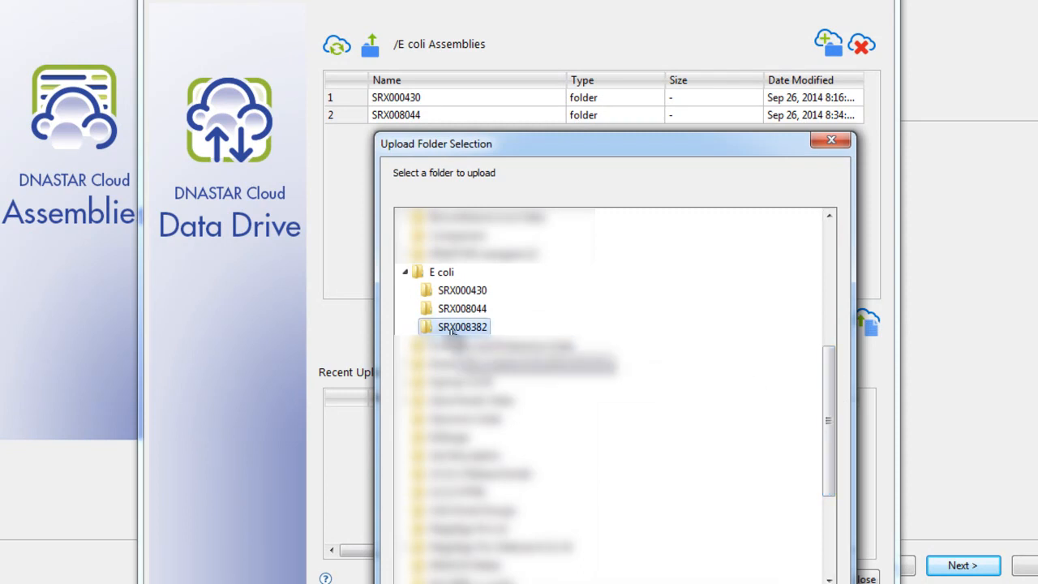
click(830, 140)
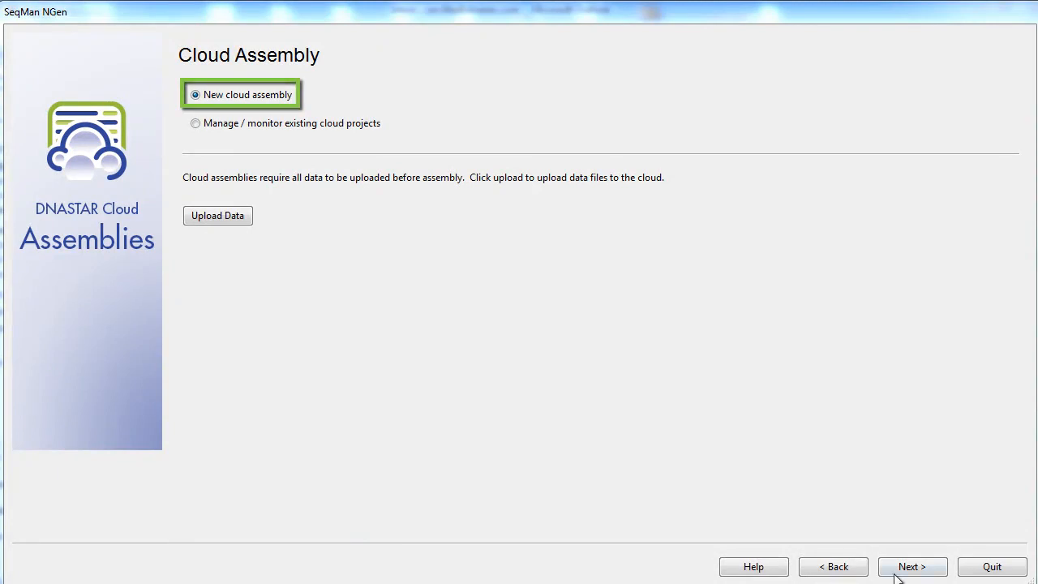
Step: Start a new cloud genome assembly with the normal templated workflow defaults
click(911, 566)
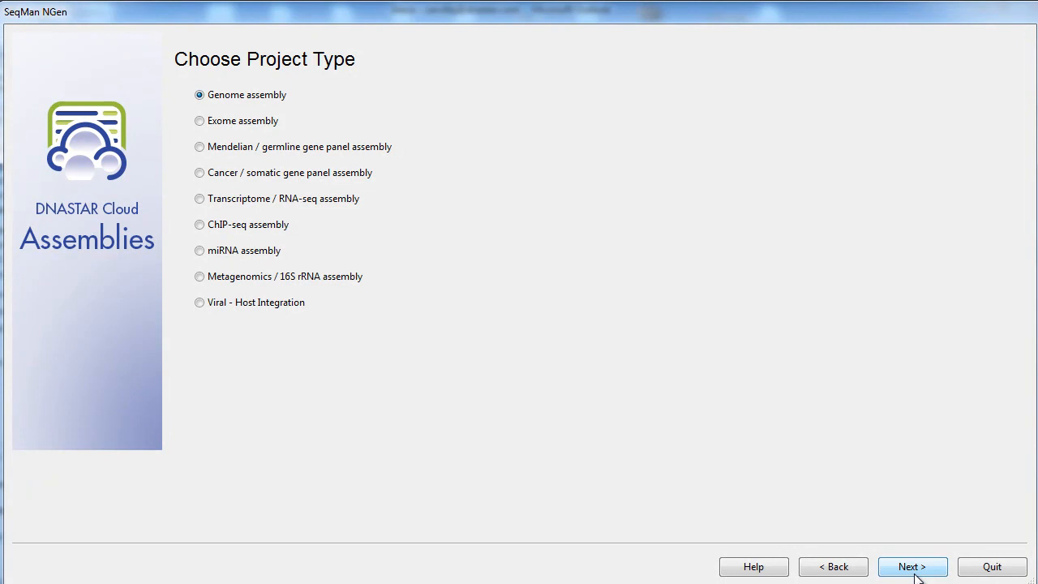
click(240, 94)
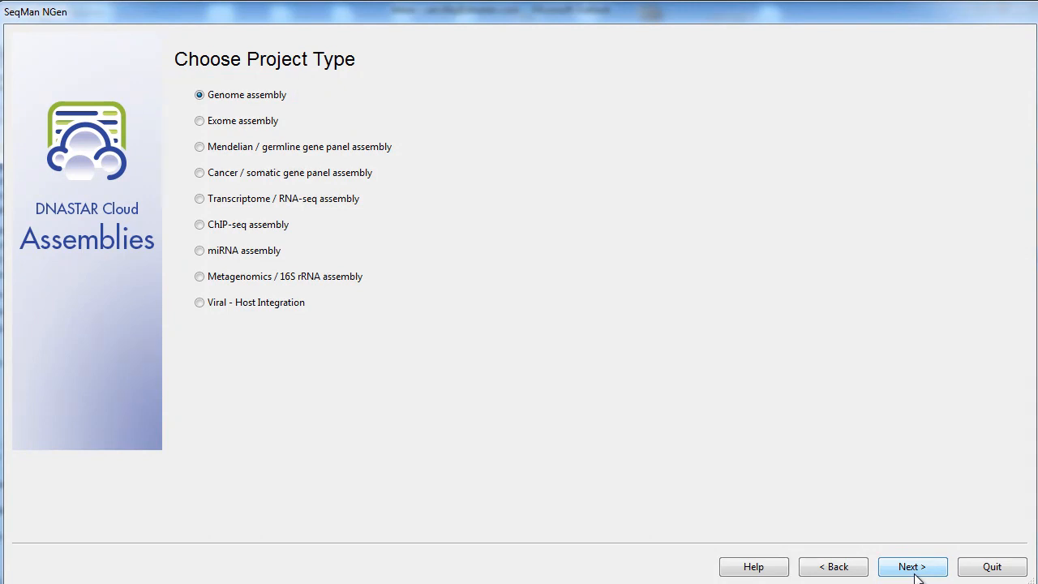
click(912, 566)
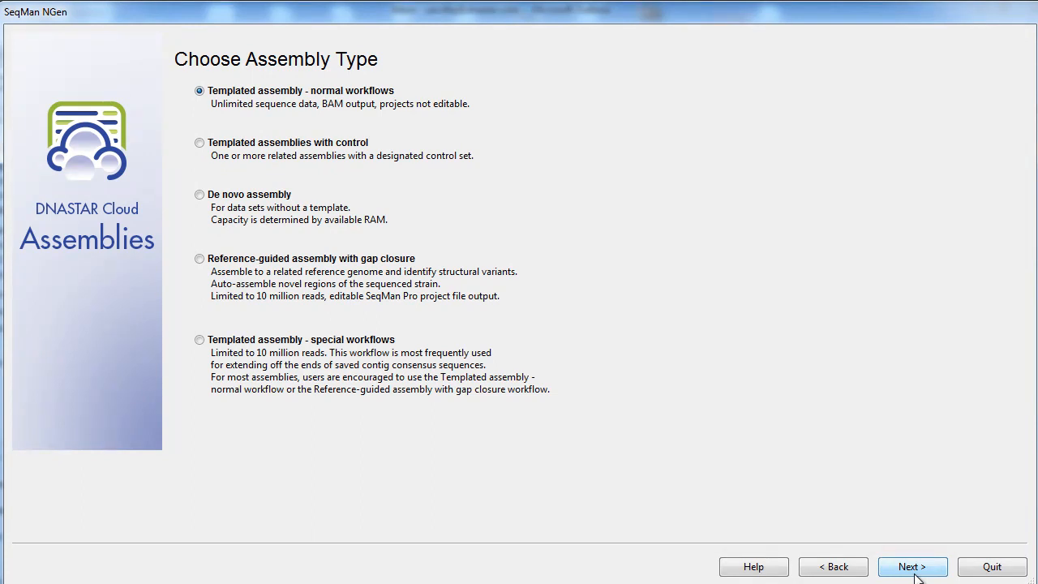
click(911, 566)
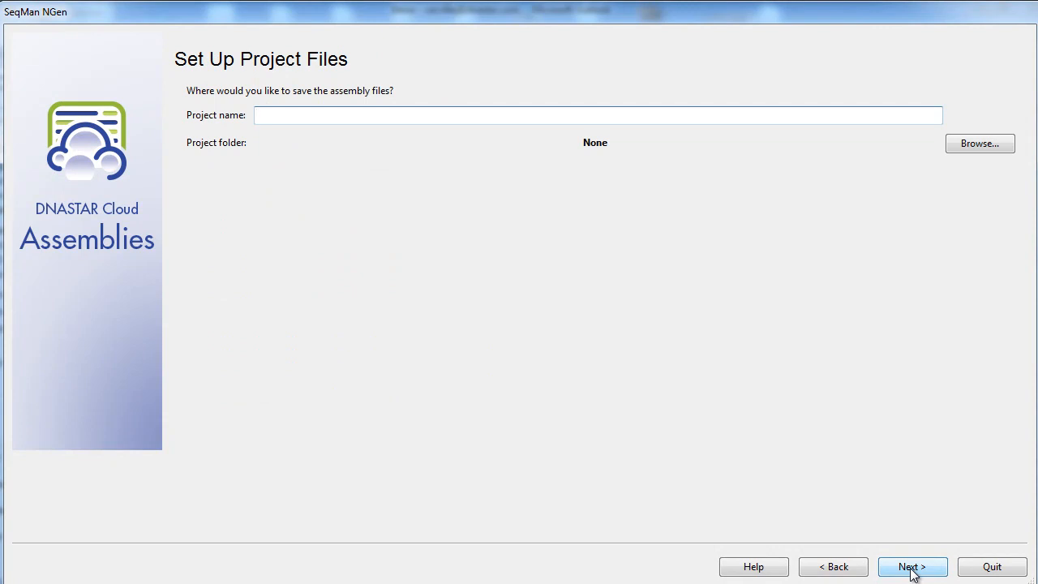
Step: Name the project E coli assemblies and place it in a new /E coli Assemblies/Assemblies cloud folder
text(E coli assemblies)
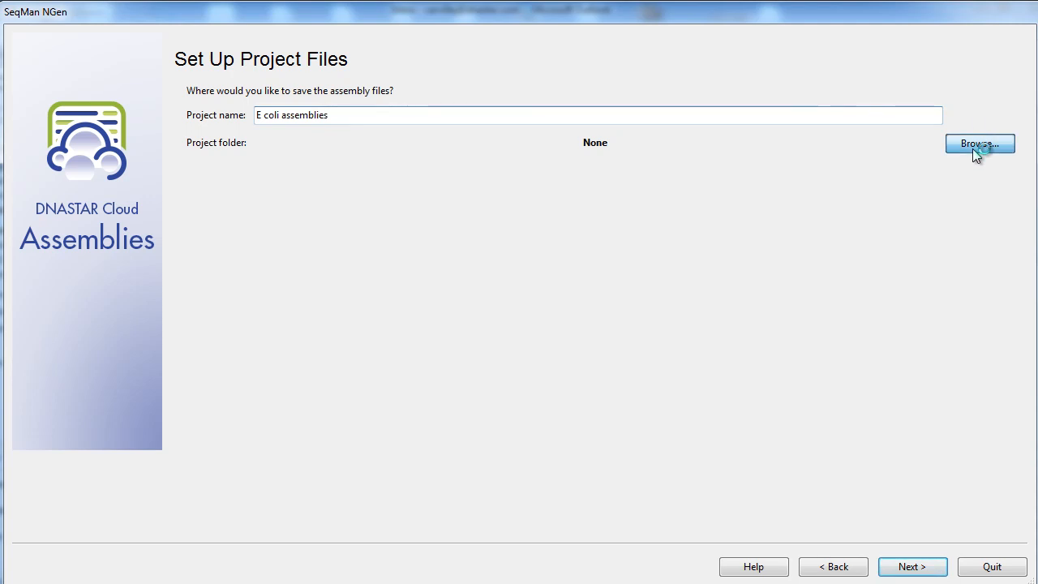
click(979, 143)
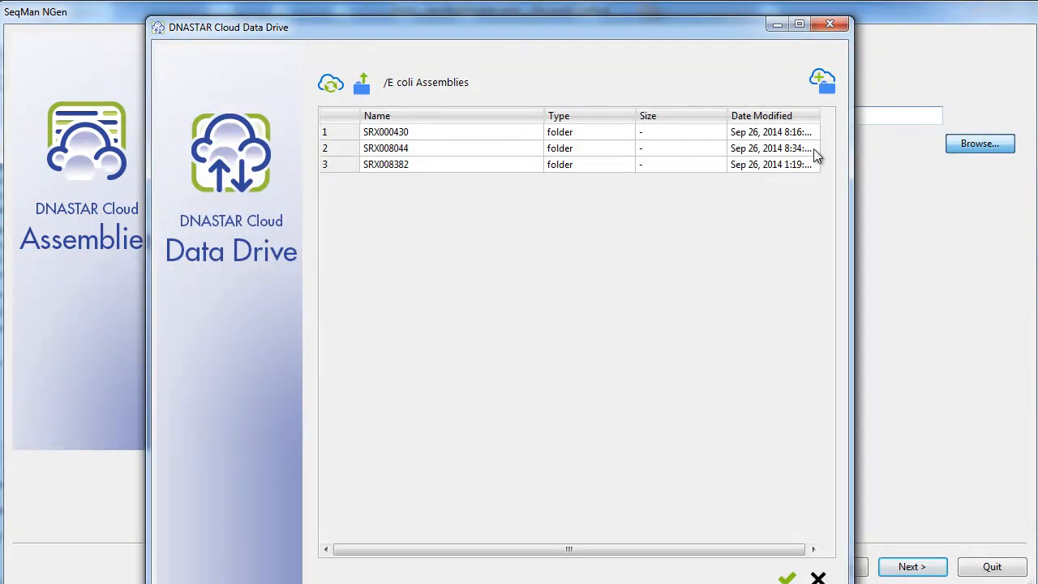
click(821, 81)
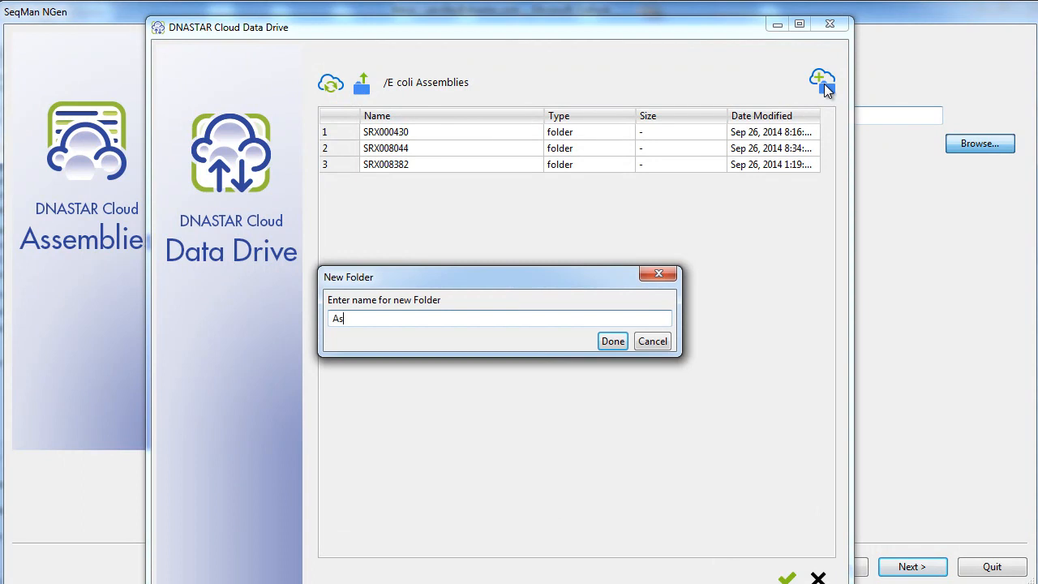
text(semblies)
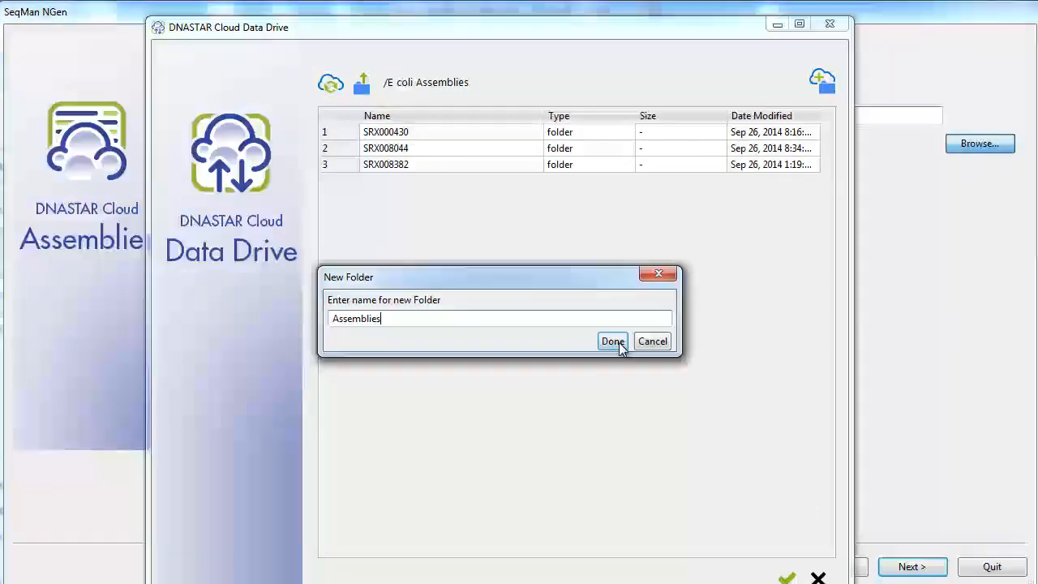
click(613, 340)
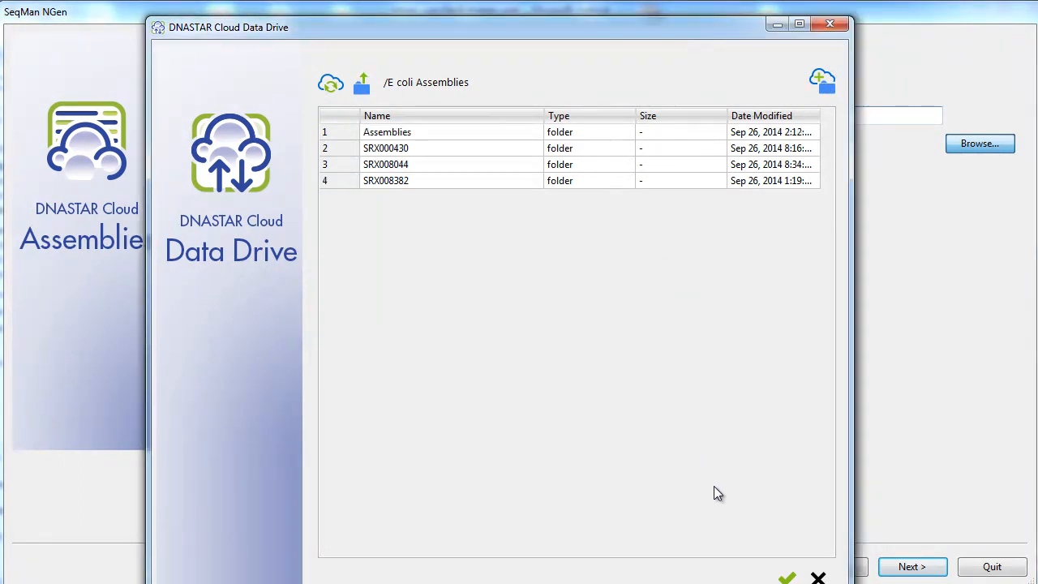
mouse_move(502, 138)
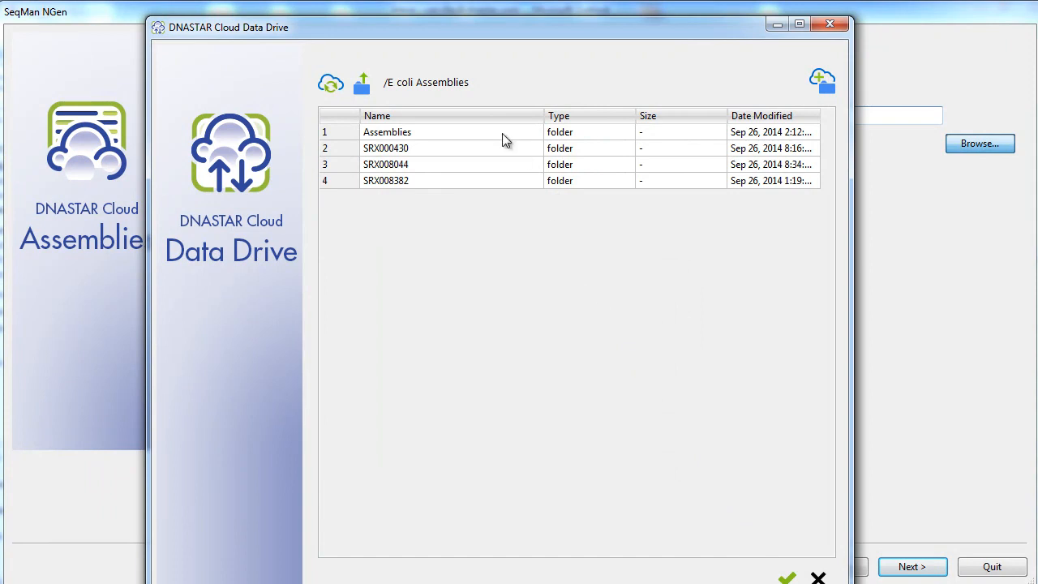
click(785, 578)
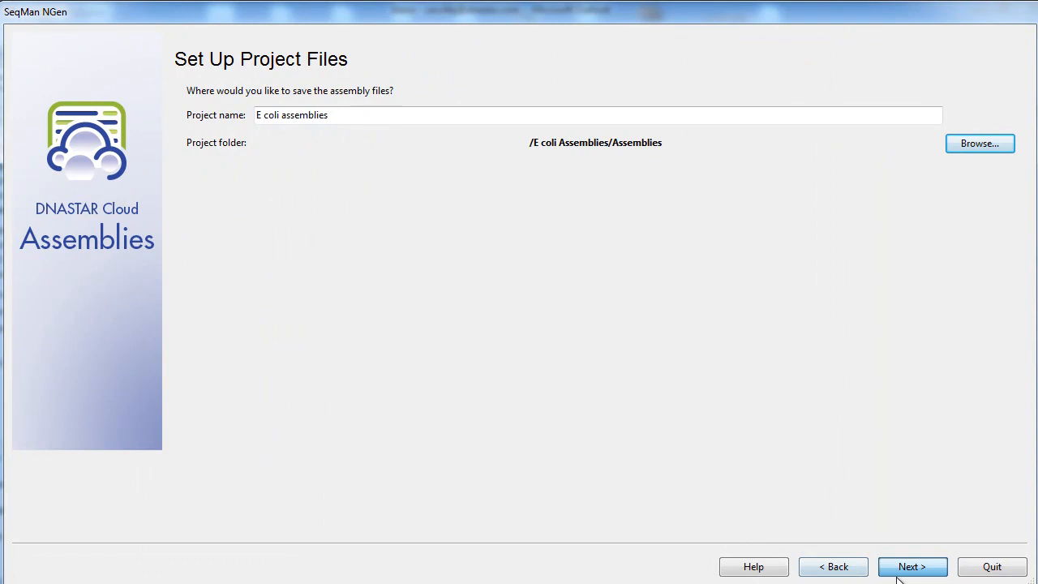
click(912, 566)
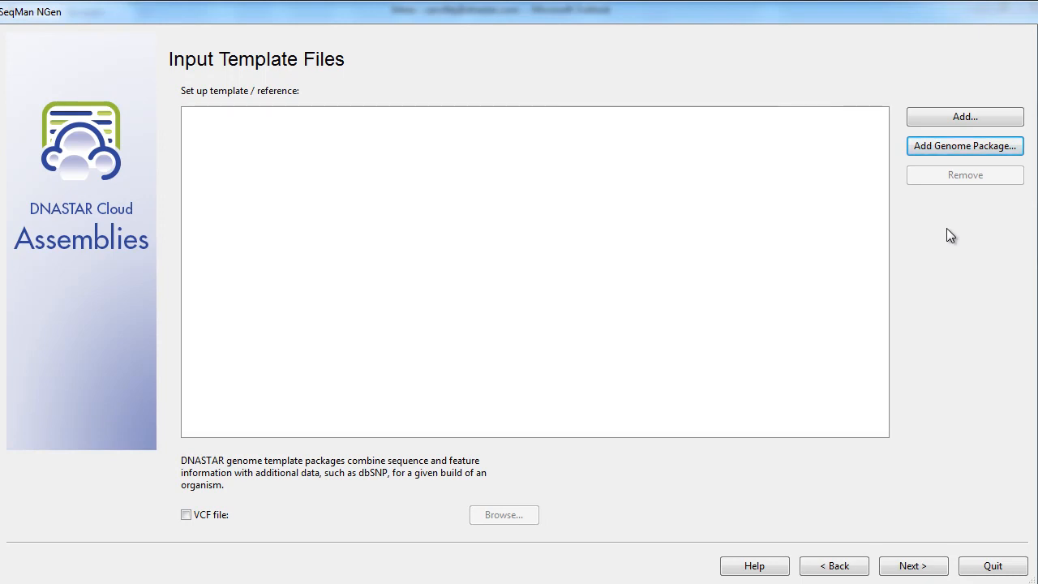
mouse_move(941, 153)
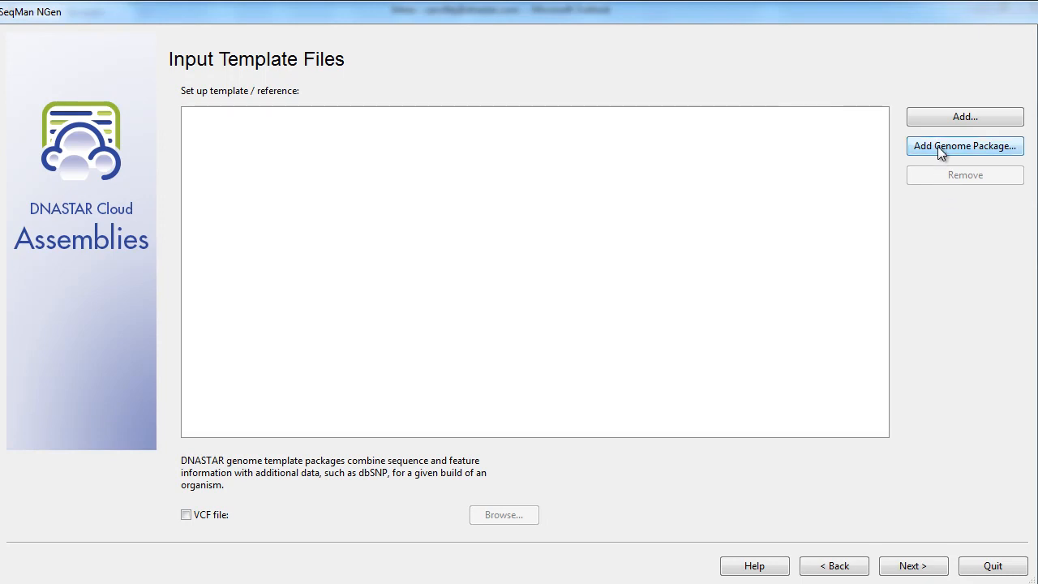
Step: Skip the genome packages and add MG1655.gbk.7z from the Cloud Data Drive as the reference template
click(963, 146)
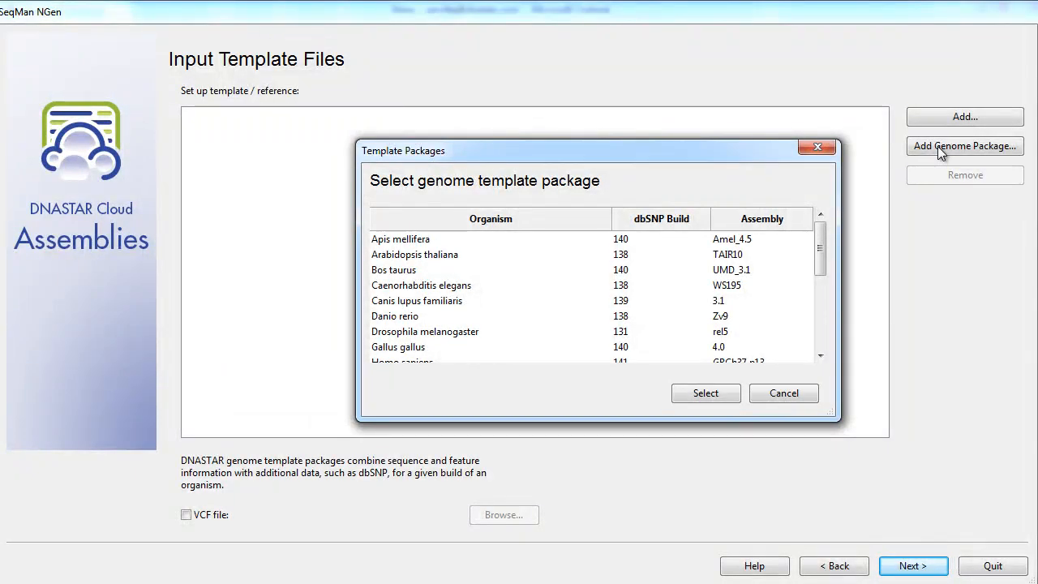
mouse_move(784, 395)
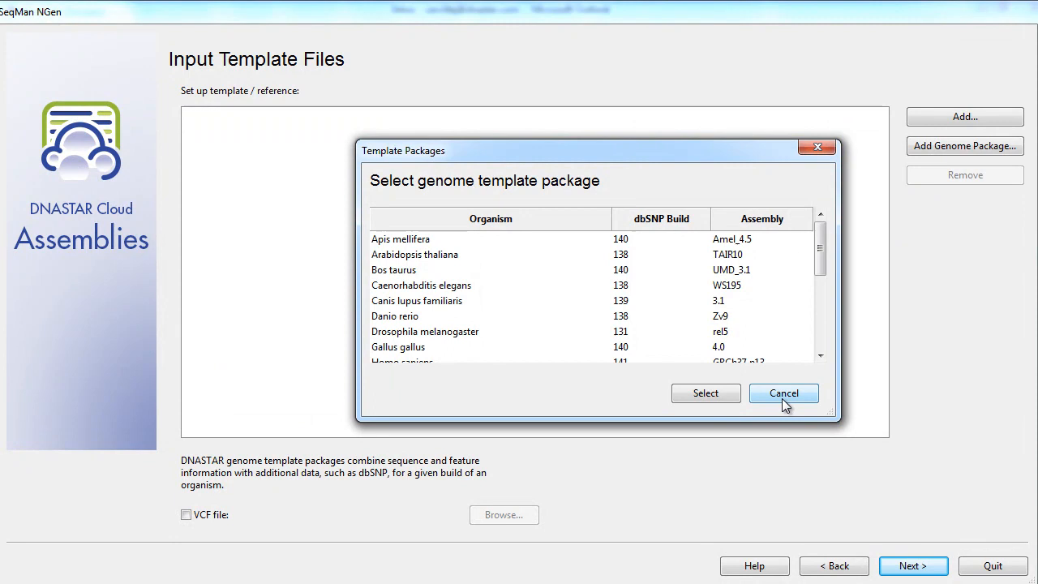
click(783, 393)
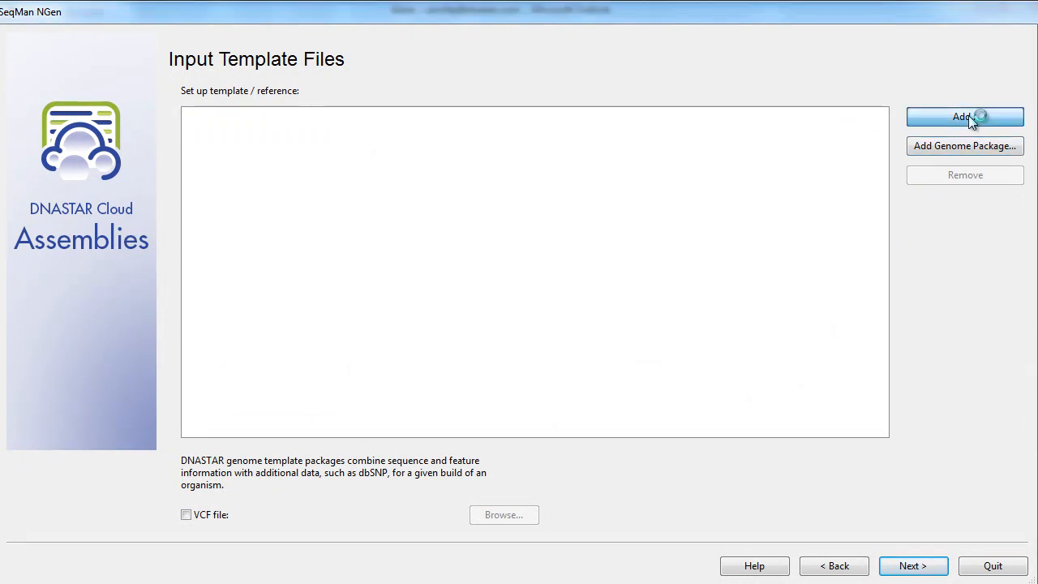
click(963, 117)
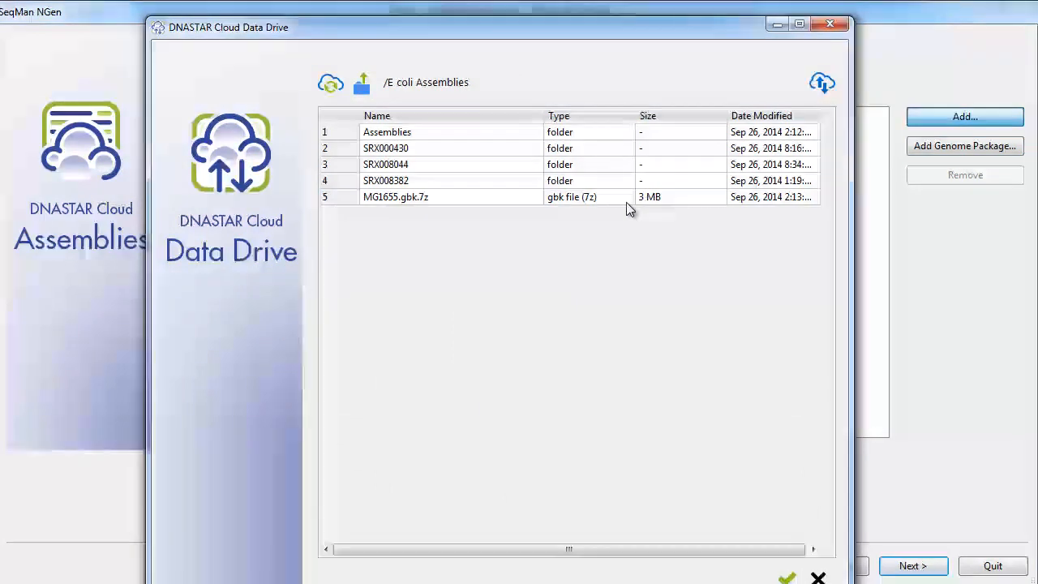
click(395, 196)
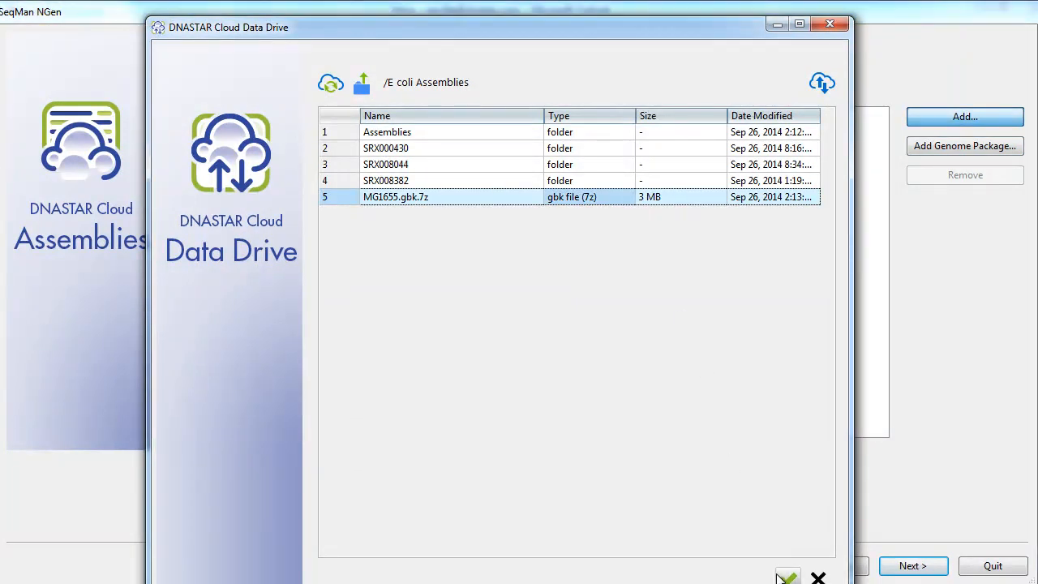
click(787, 576)
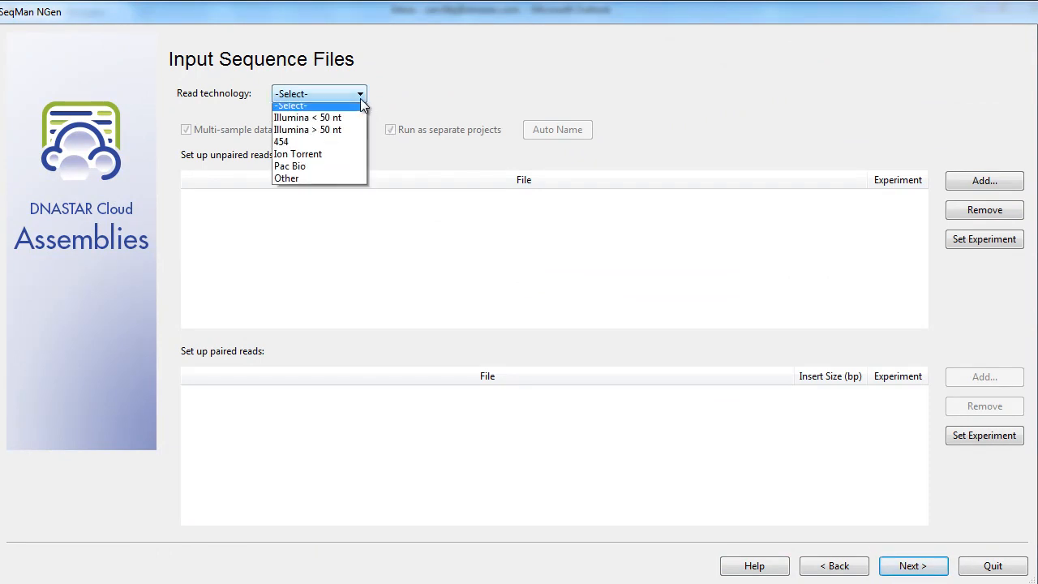
Step: Set read technology to Illumina > 50 nt and add unpaired read folders SRX000430 and SRX008044
click(308, 130)
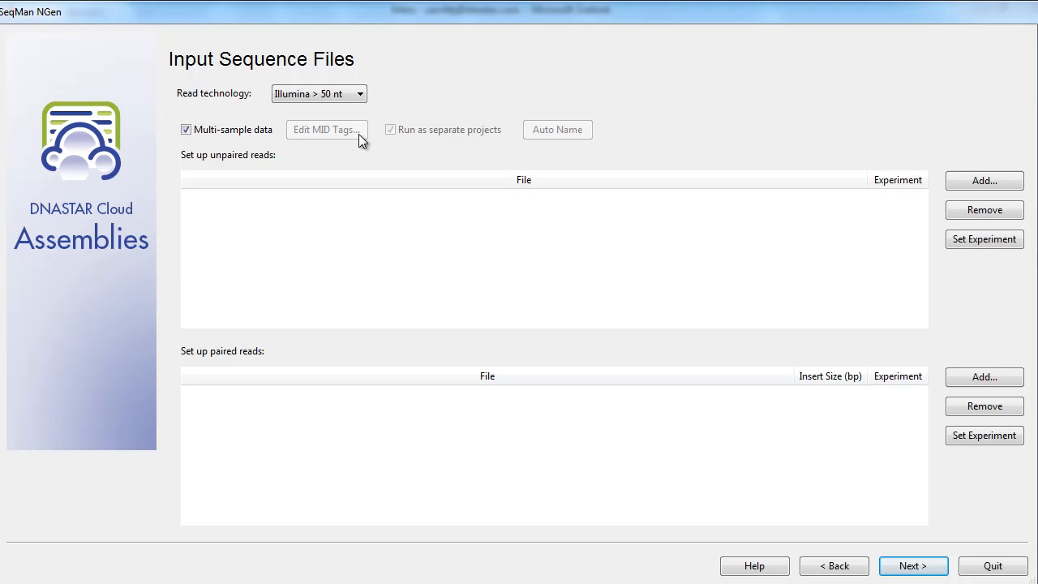
mouse_move(921, 188)
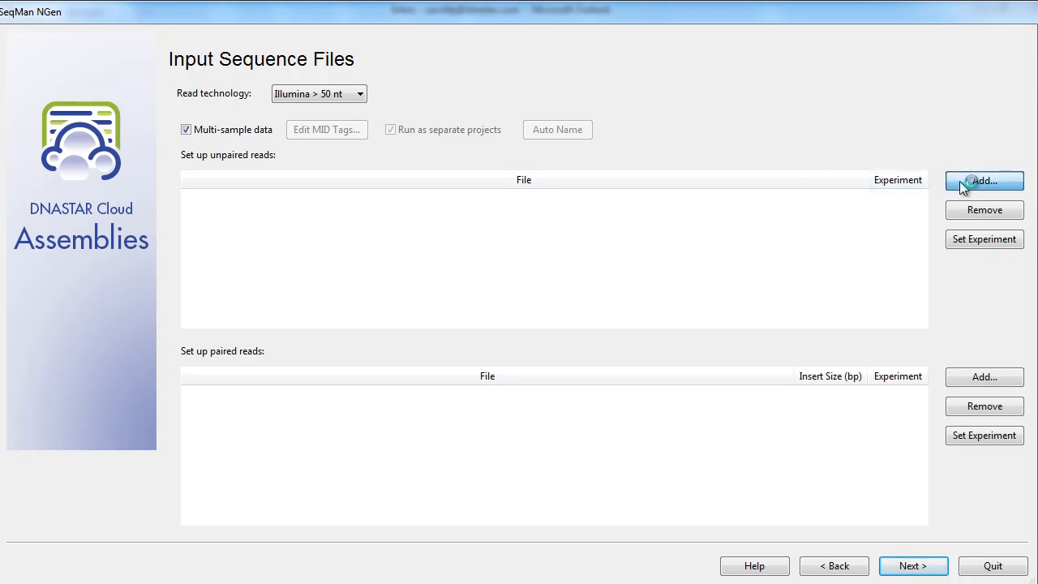
click(983, 180)
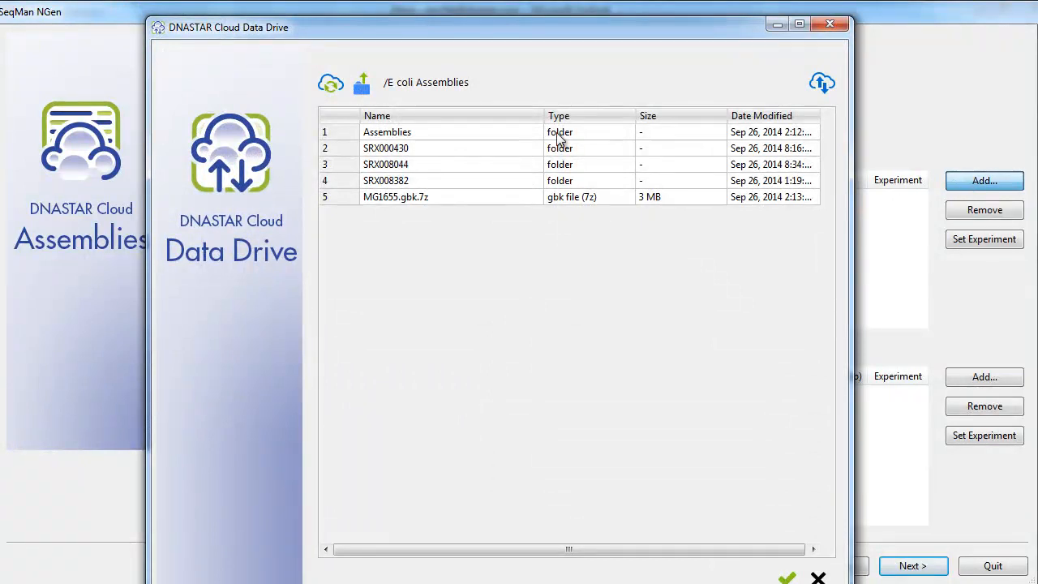
click(386, 147)
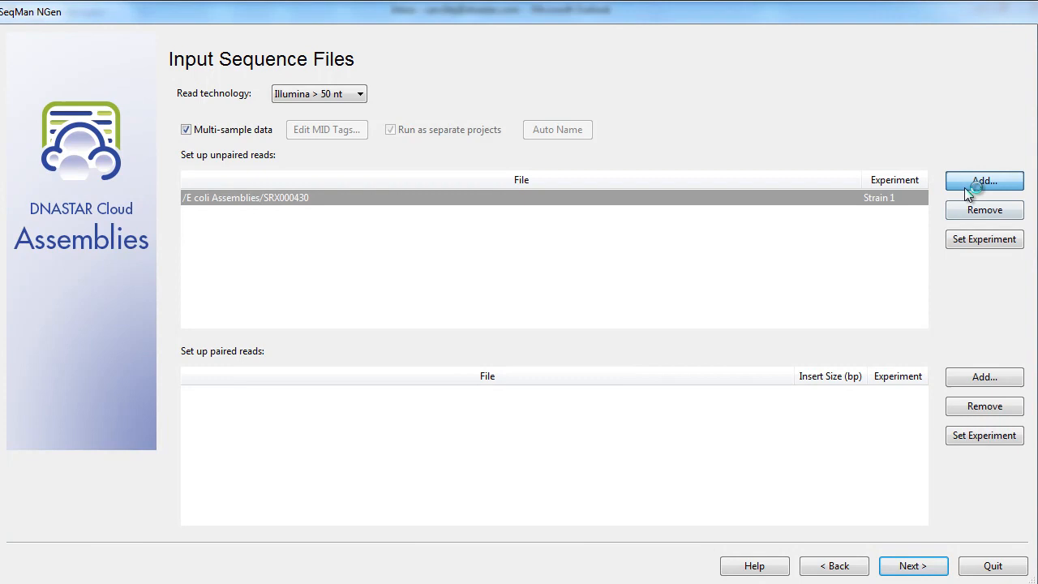
click(983, 180)
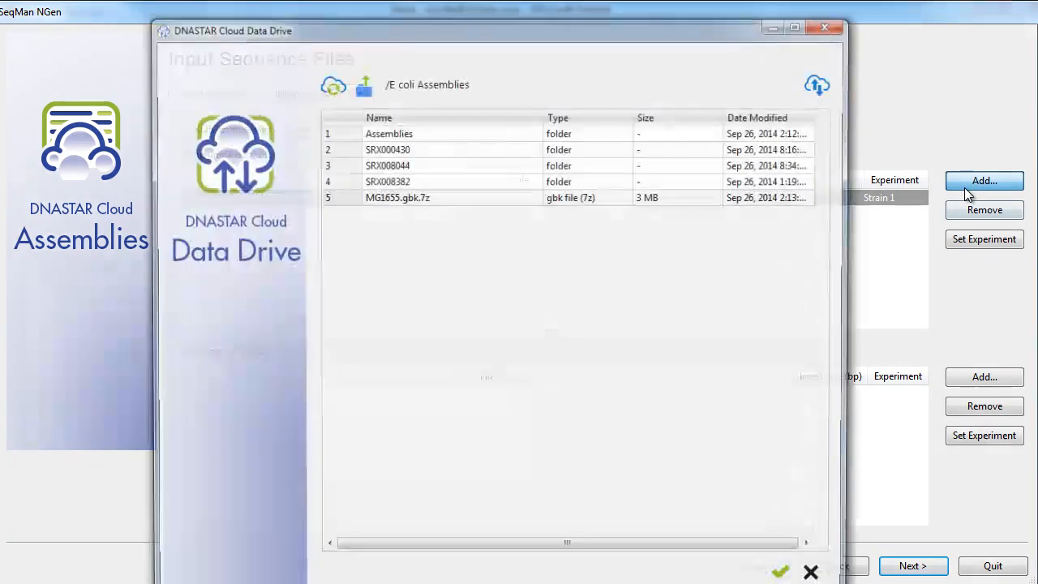
click(386, 165)
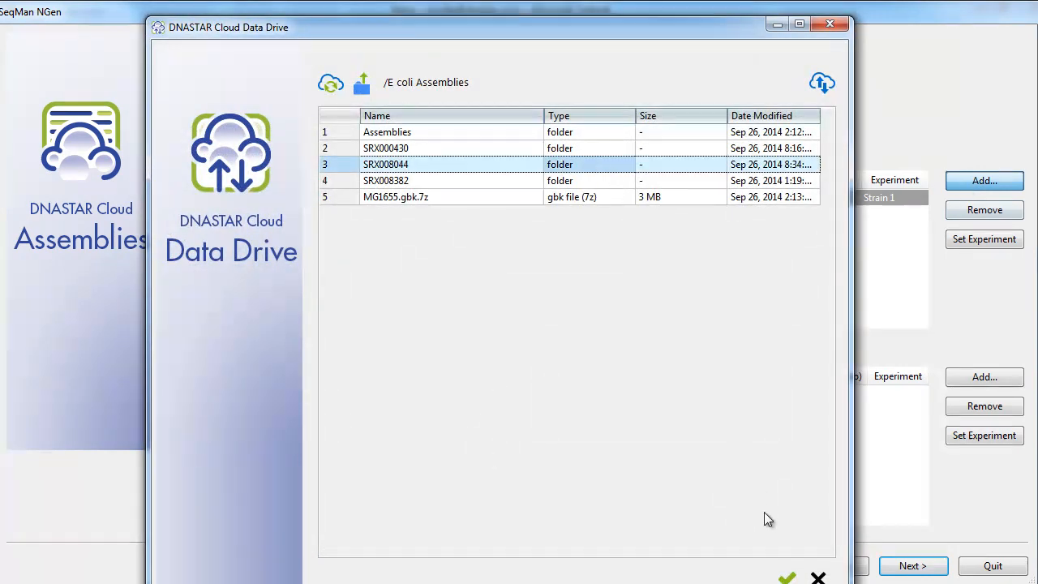
click(786, 578)
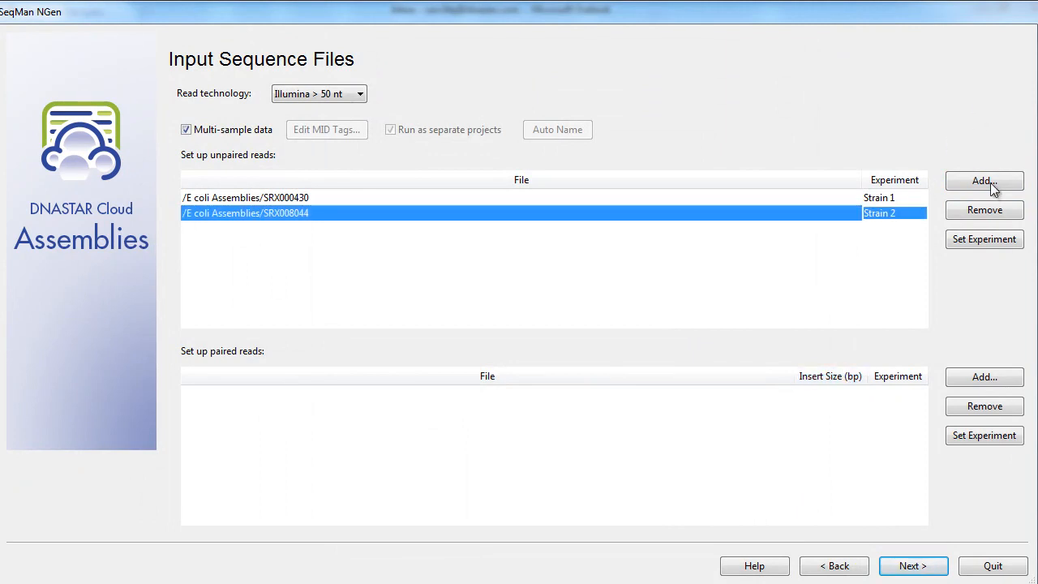
Step: Add the SRX008382 unpaired reads and name its experiment Strain 3
click(982, 180)
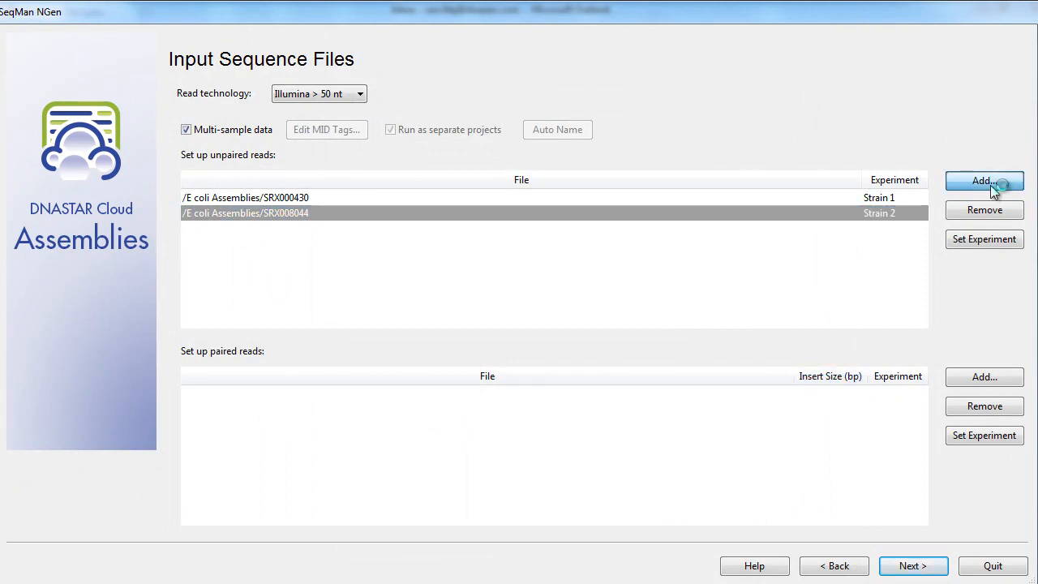
click(983, 180)
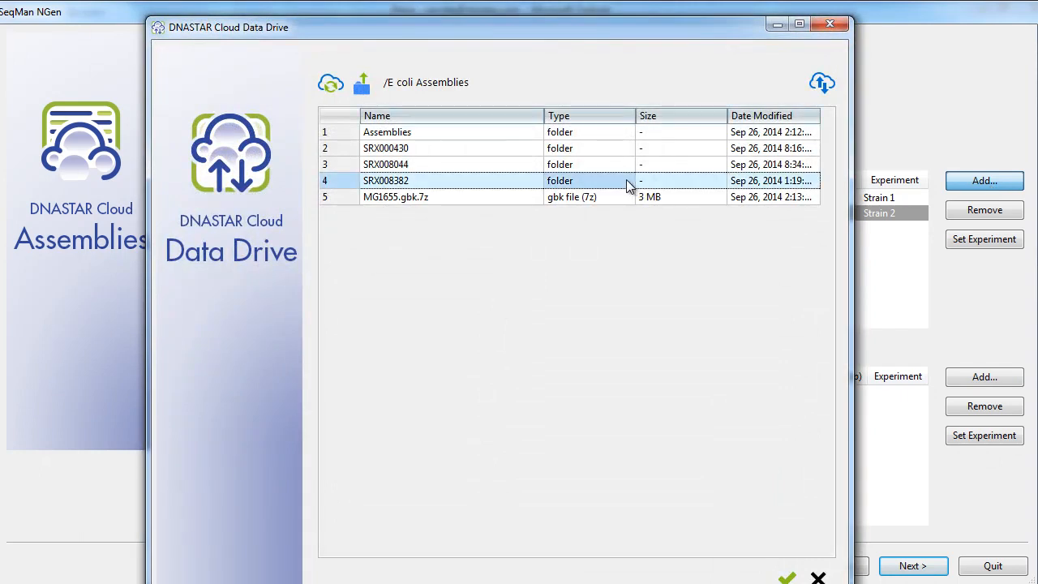
click(787, 578)
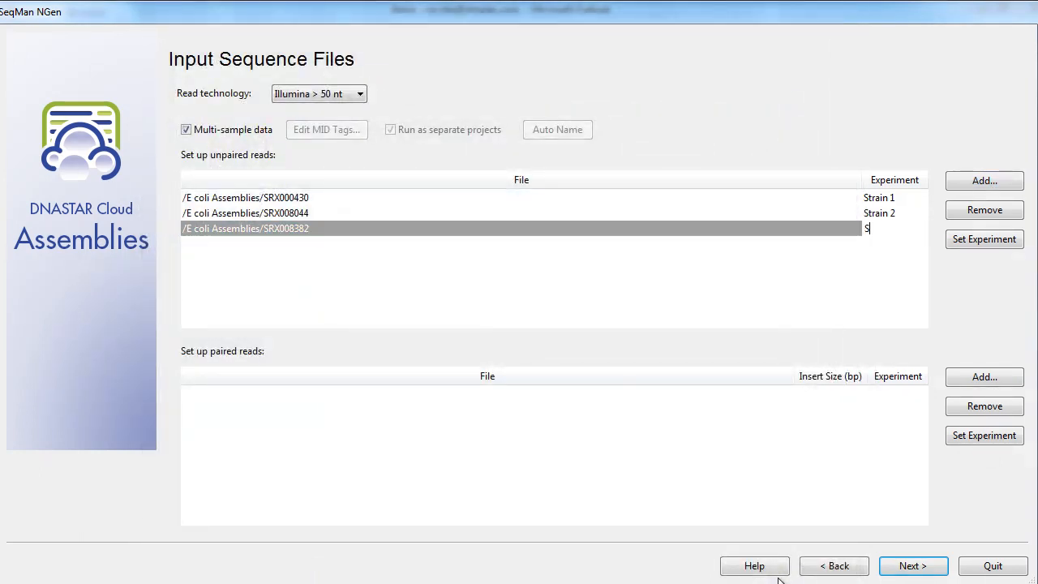
text(train 3)
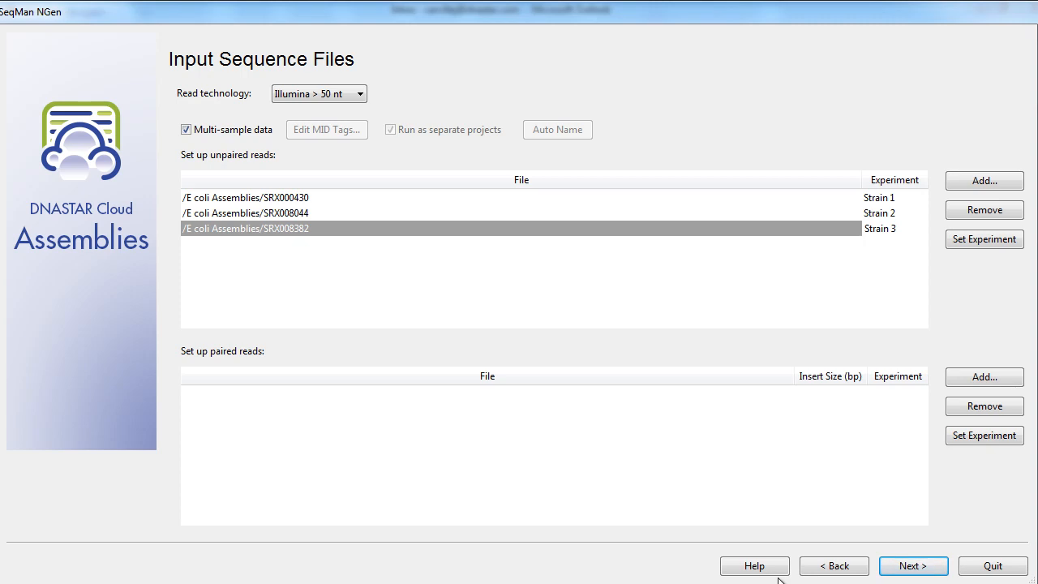
click(879, 227)
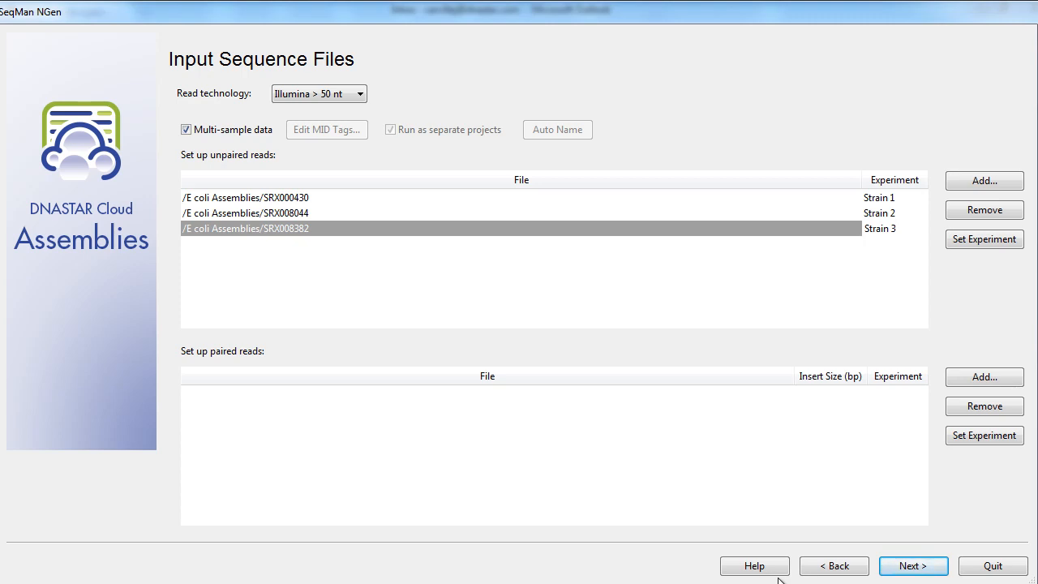
click(185, 130)
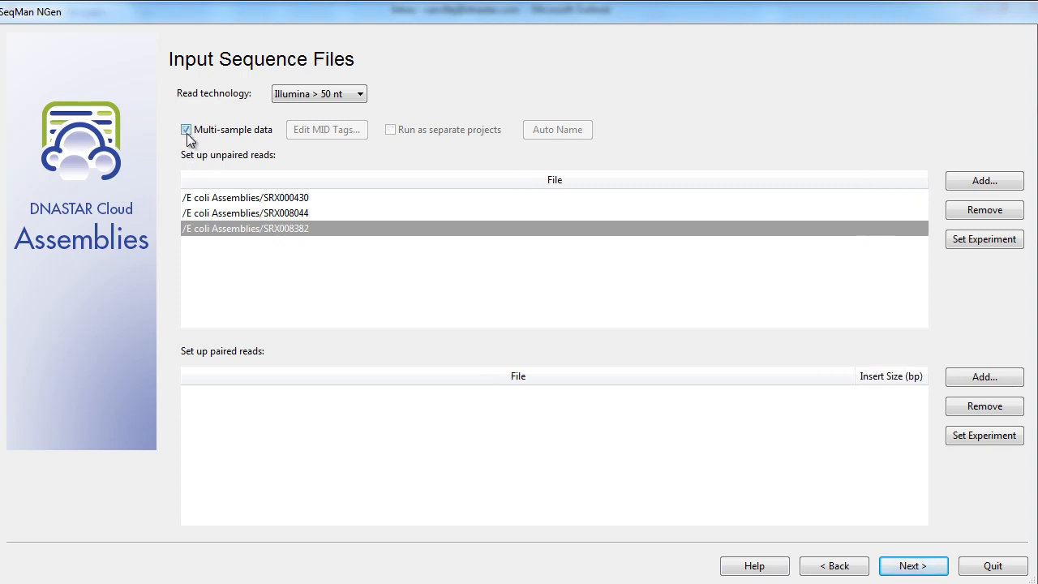
click(185, 130)
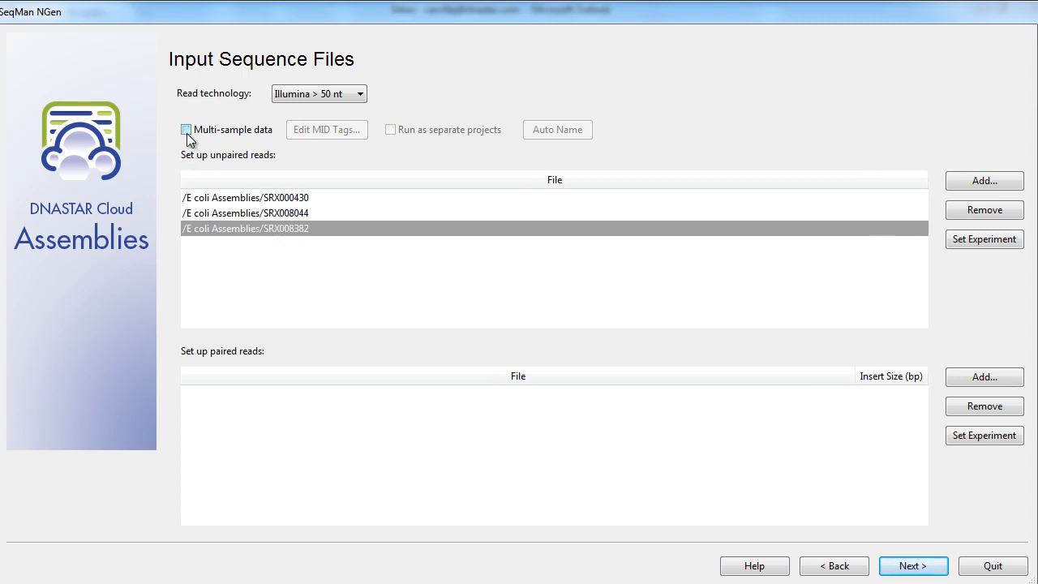
click(185, 130)
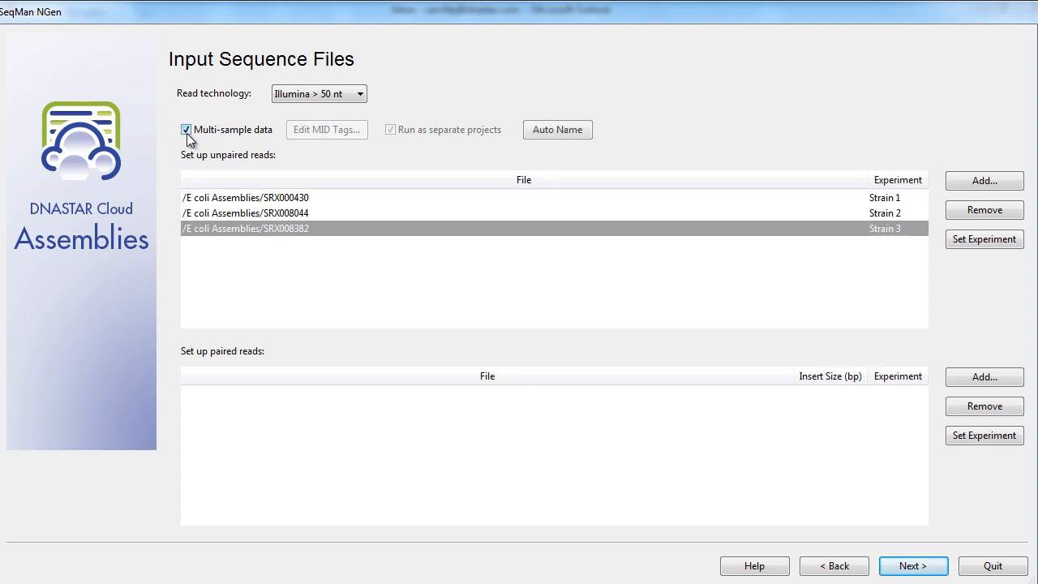
mouse_move(913, 564)
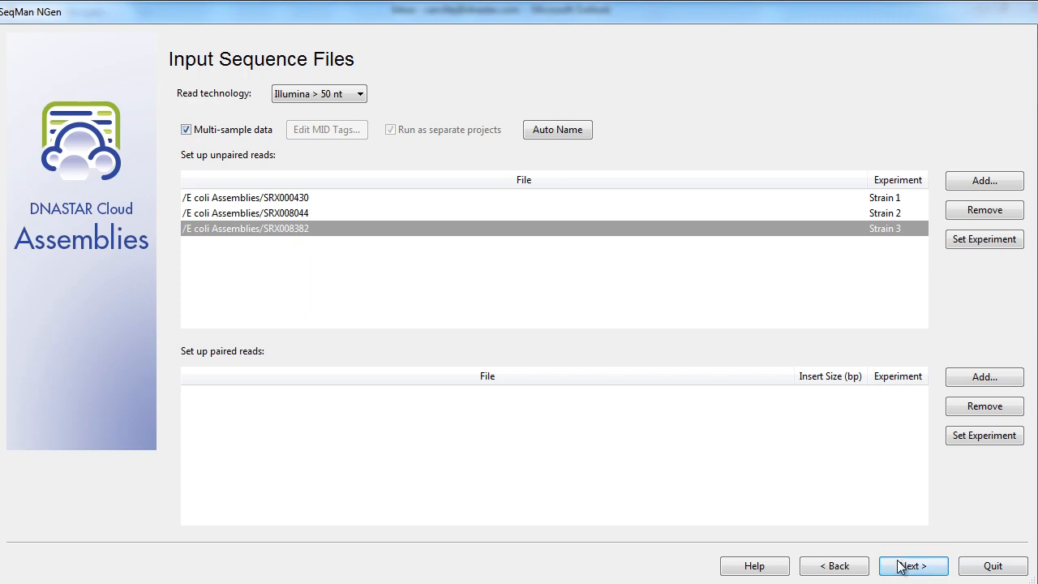
Step: Accept the default assembly options and reach the ready-to-begin summary of the three Strain scripts
click(913, 565)
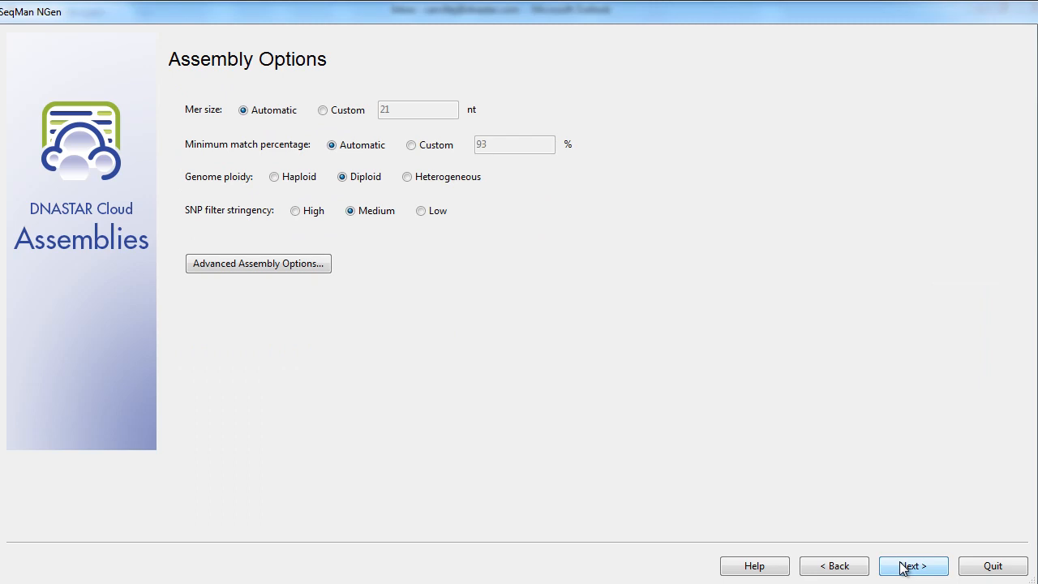
click(912, 564)
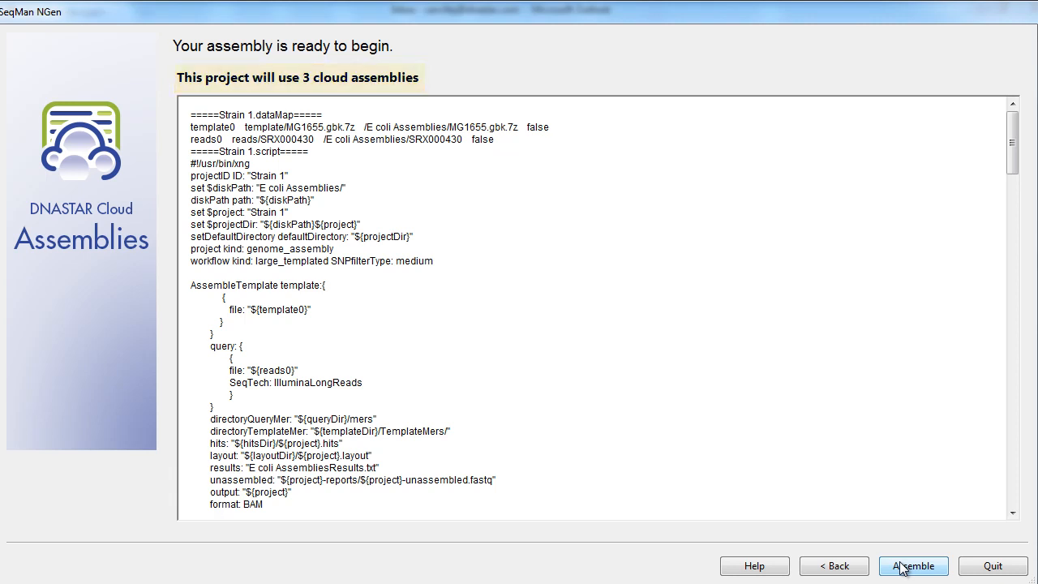
Step: Assemble to submit Strains 1–3 to the DNASTAR Cloud and finish into the Cloud Assemblies list
click(913, 564)
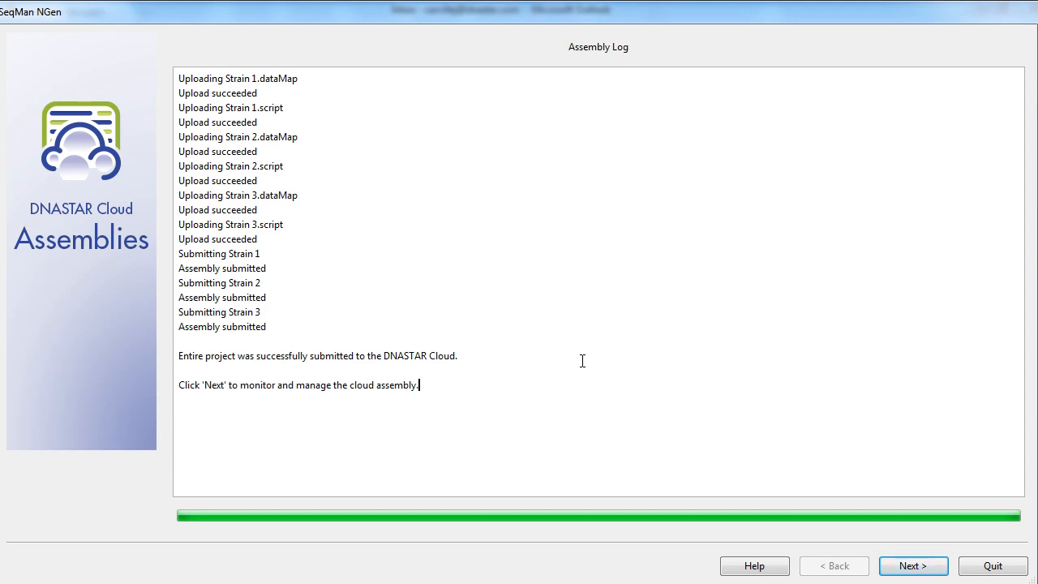
mouse_move(619, 381)
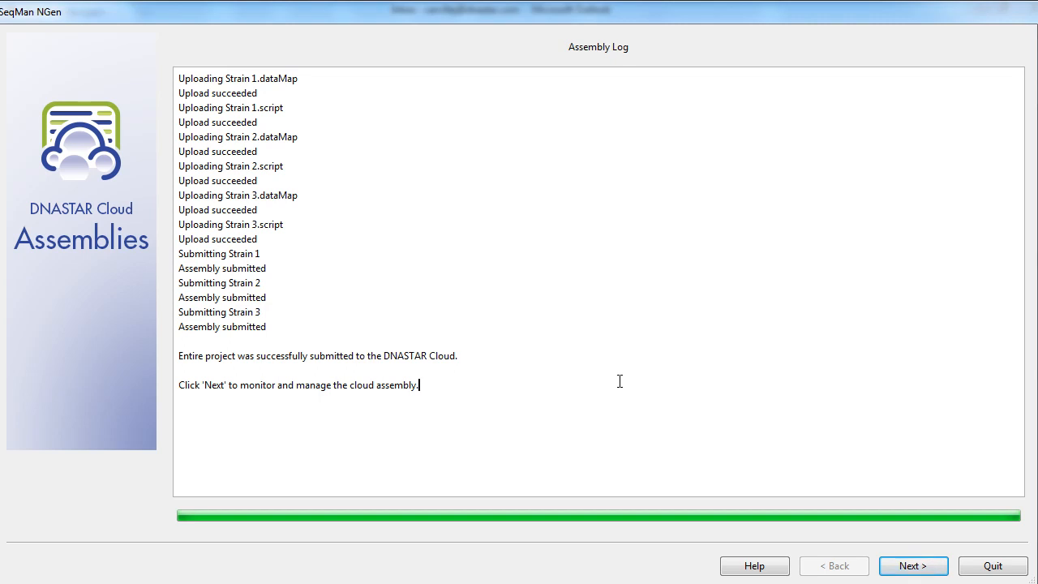
click(913, 565)
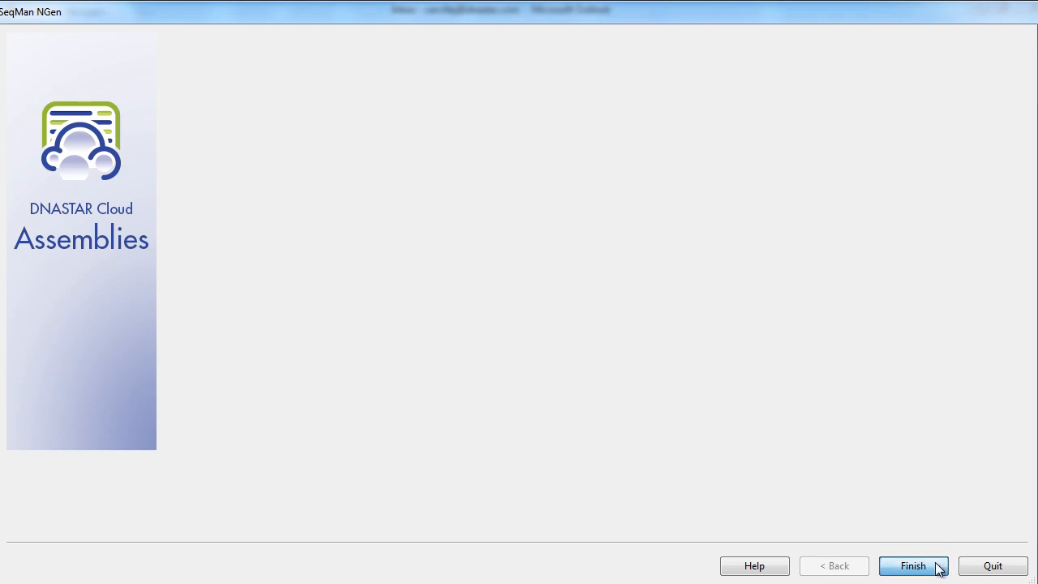
click(911, 565)
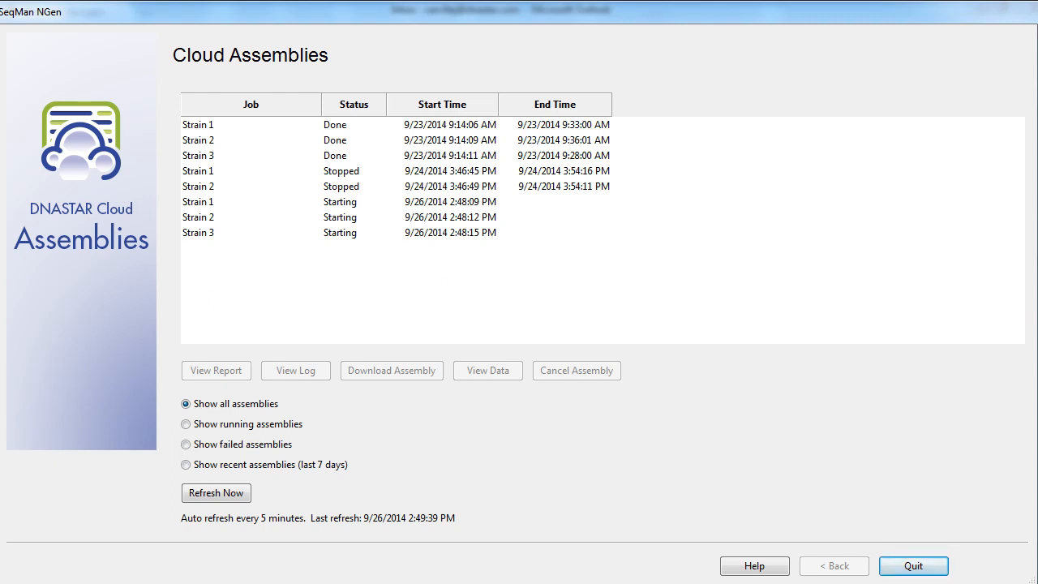
Step: Reopen Cloud Assemblies and choose Manage/monitor existing cloud projects to see Strains 1–3 starting
click(913, 565)
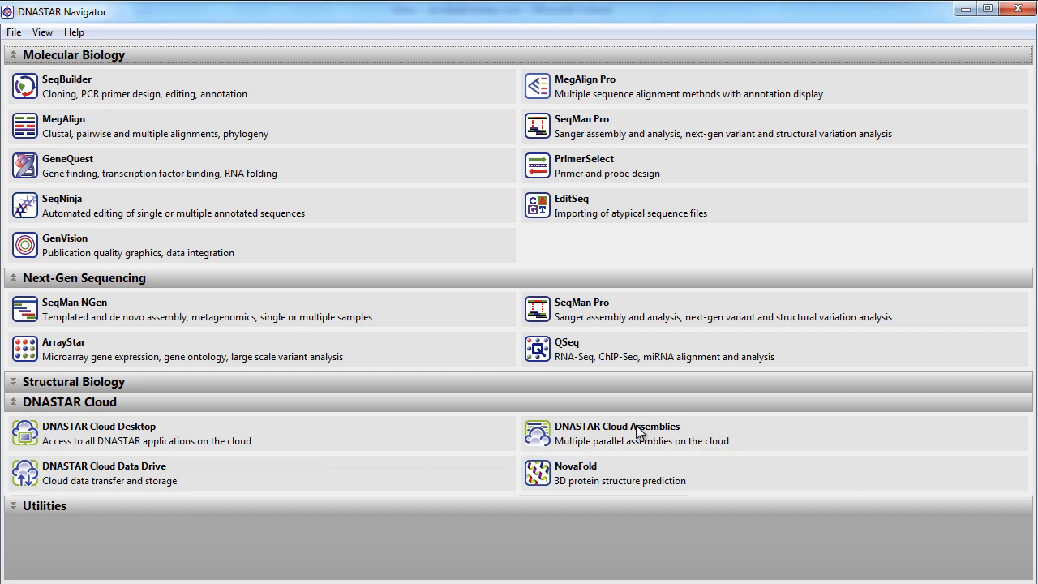
mouse_move(641, 429)
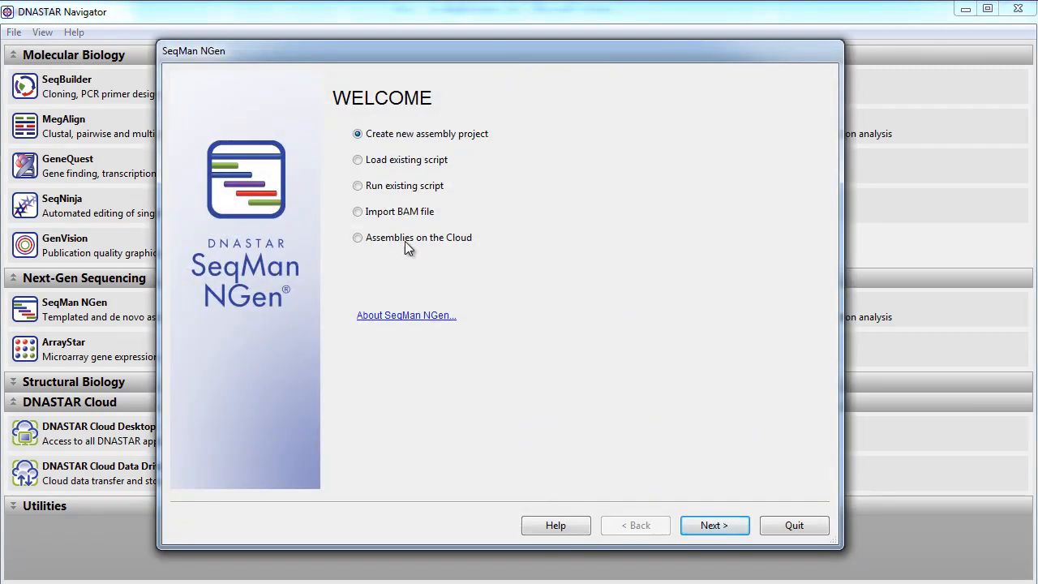
click(357, 237)
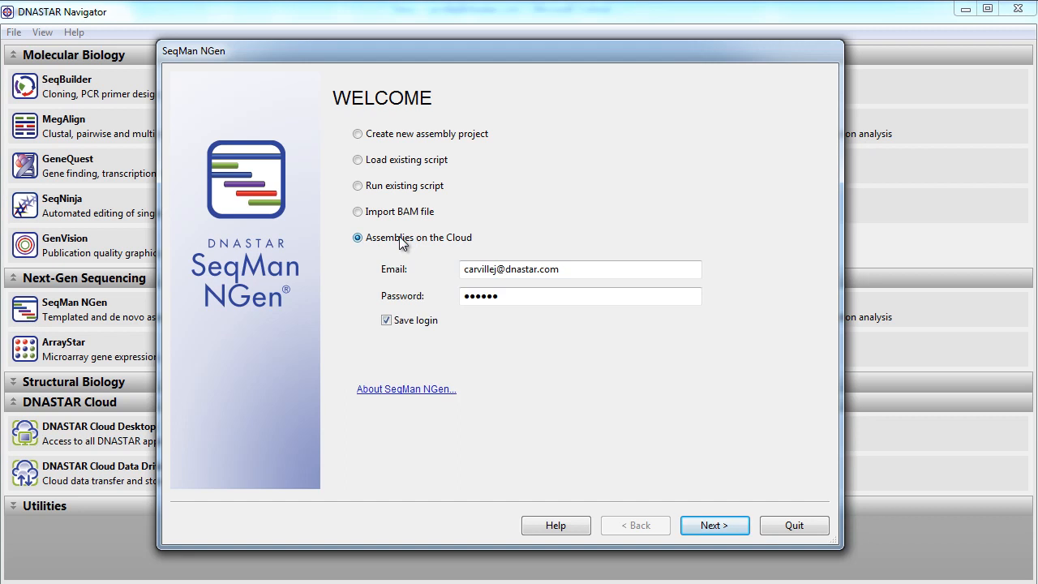
mouse_move(714, 526)
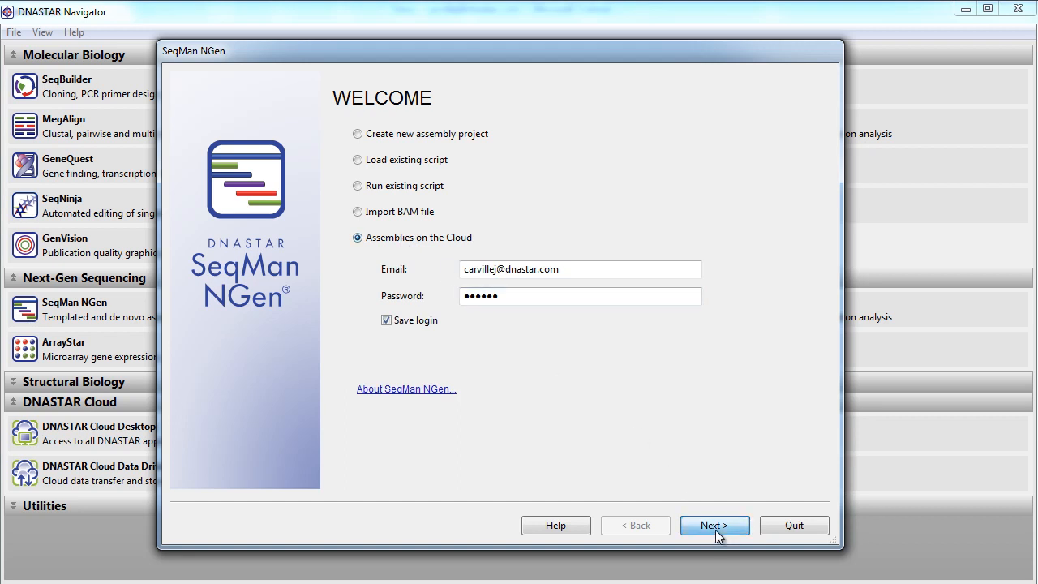
click(714, 525)
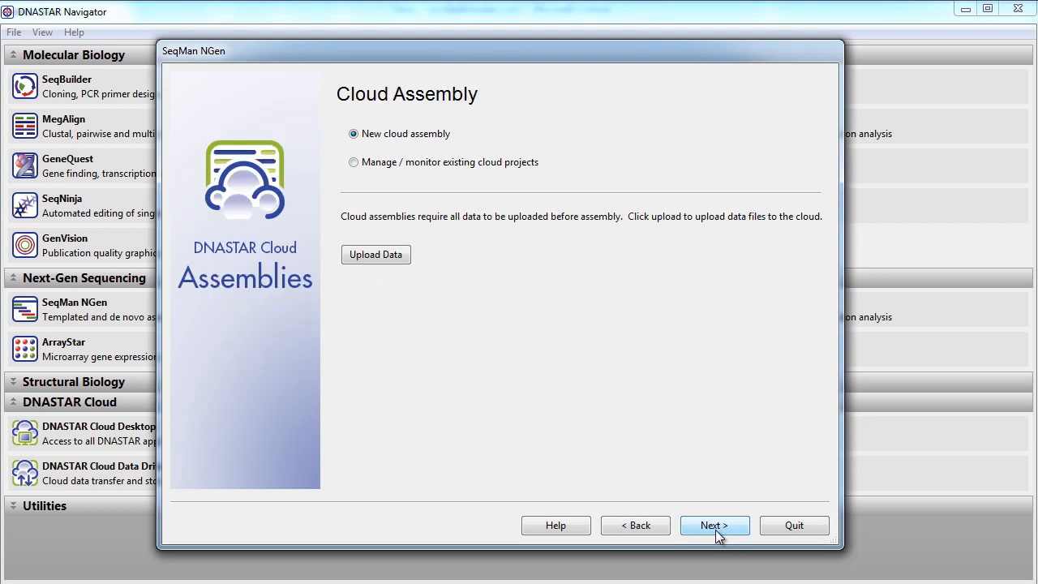
mouse_move(405, 180)
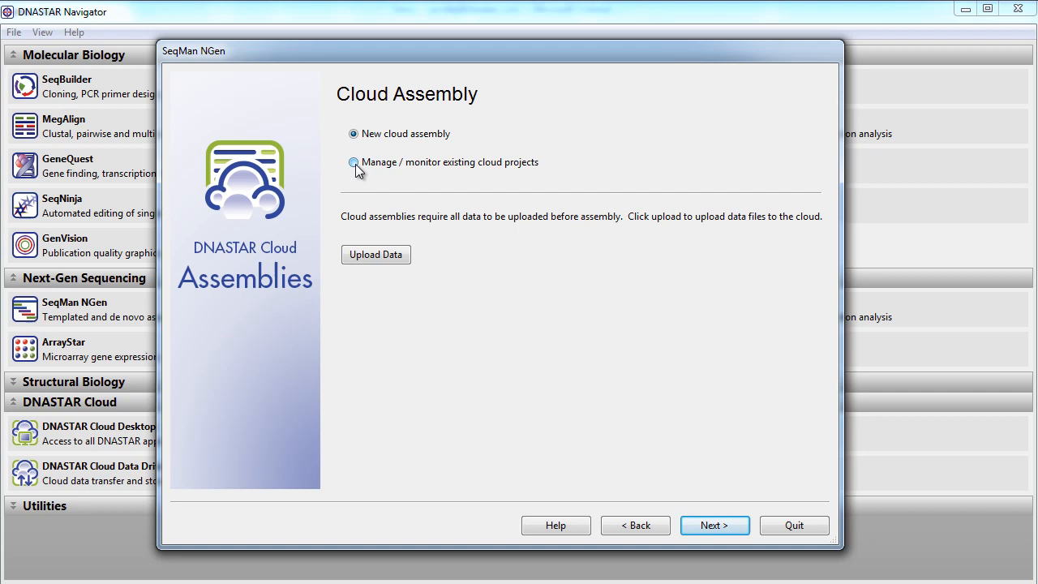
click(353, 162)
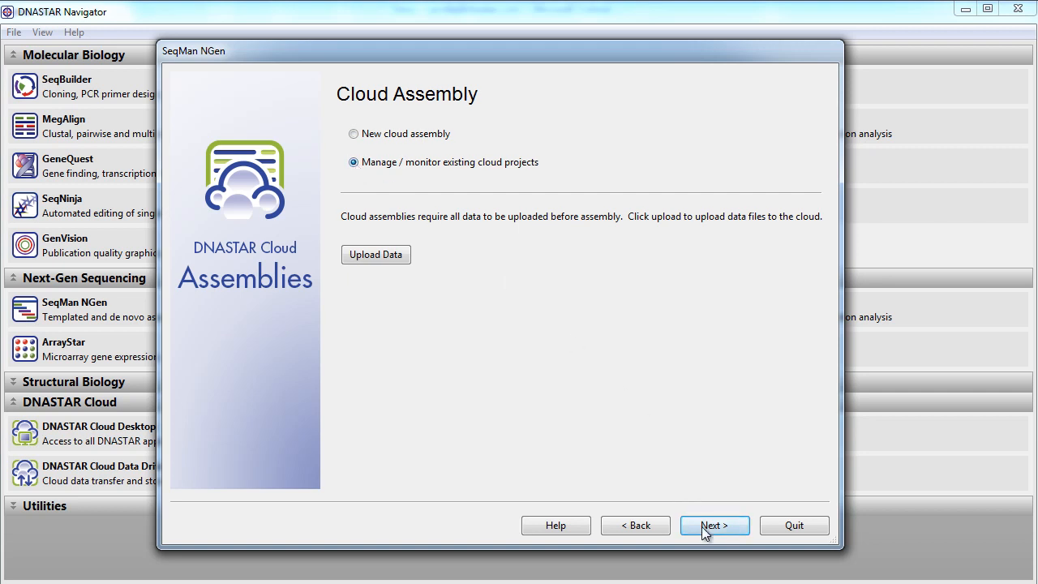
click(713, 526)
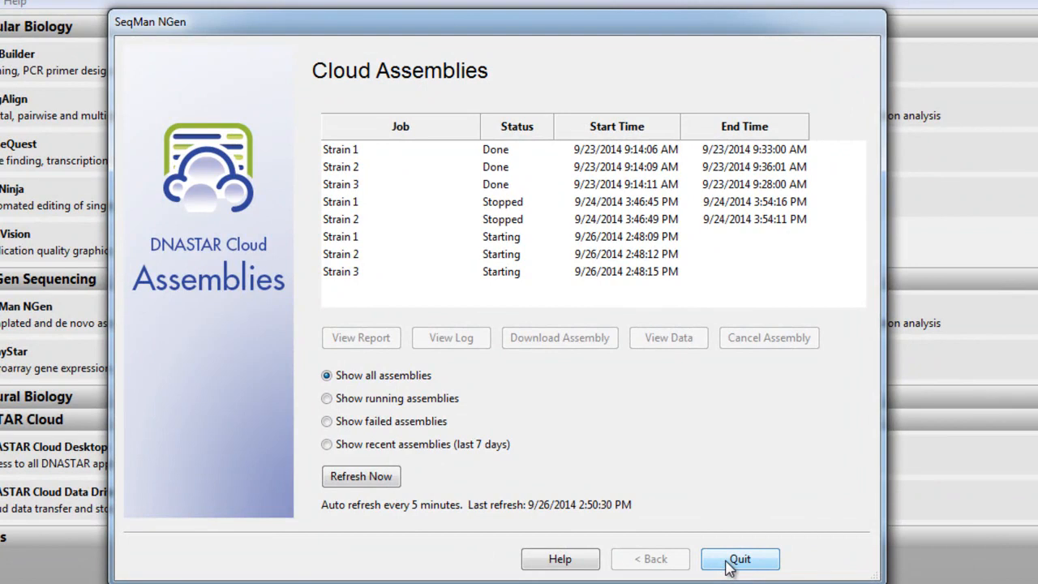
Step: Filter the Cloud Assemblies list to running assemblies, showing the three strain jobs
click(326, 397)
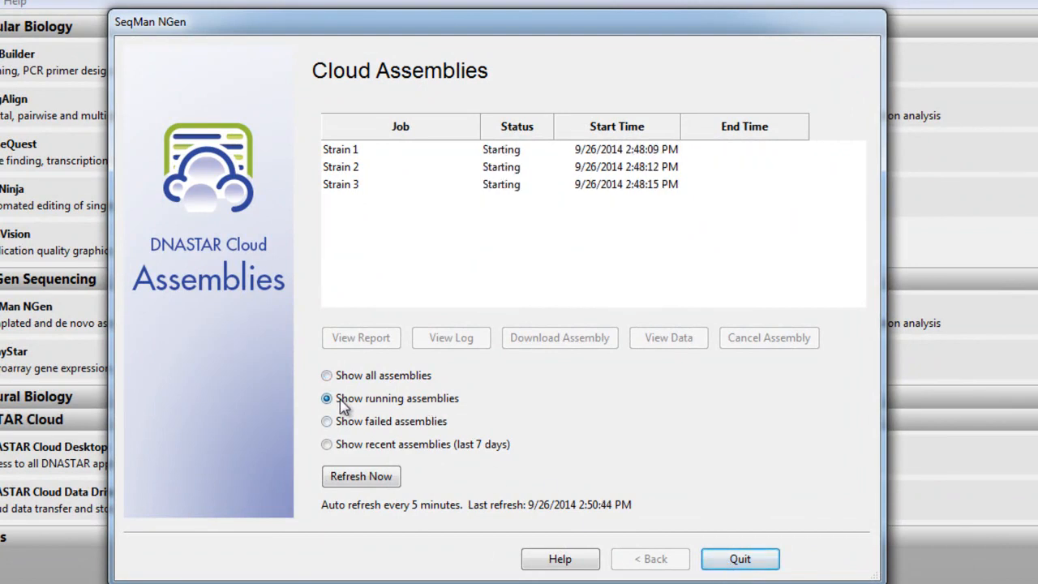
mouse_move(327, 421)
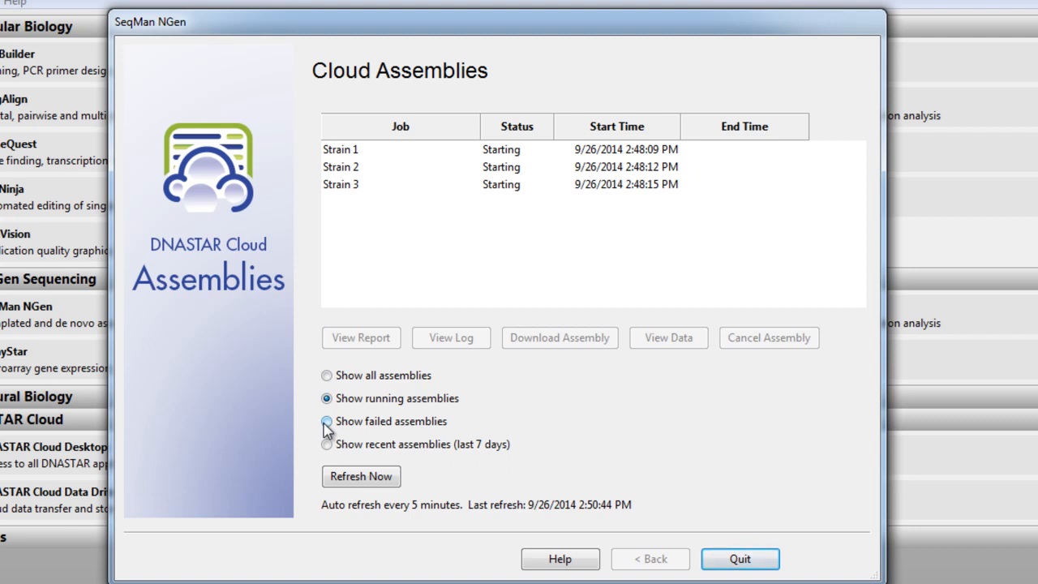
mouse_move(444, 339)
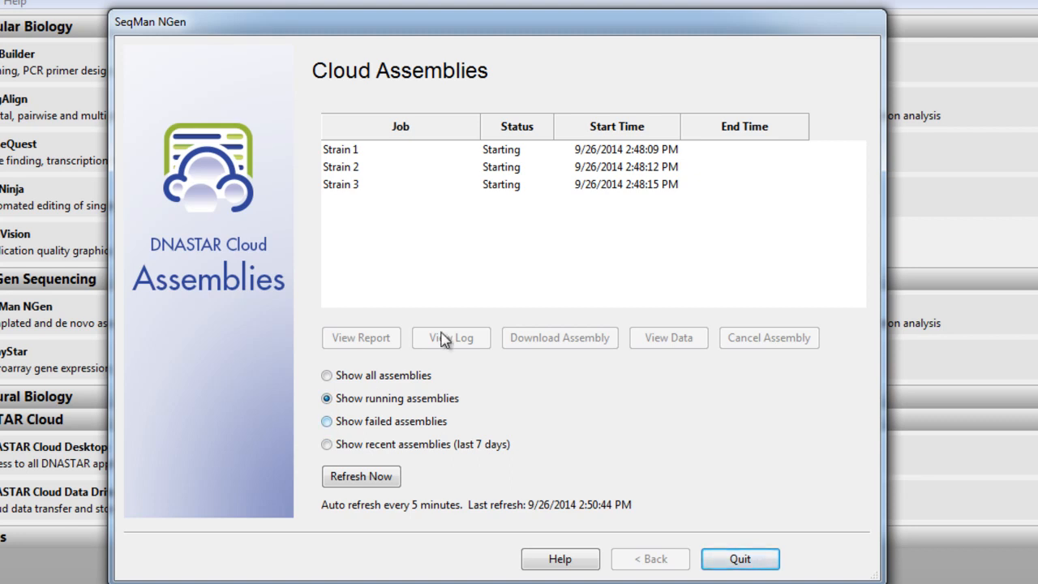
click(341, 185)
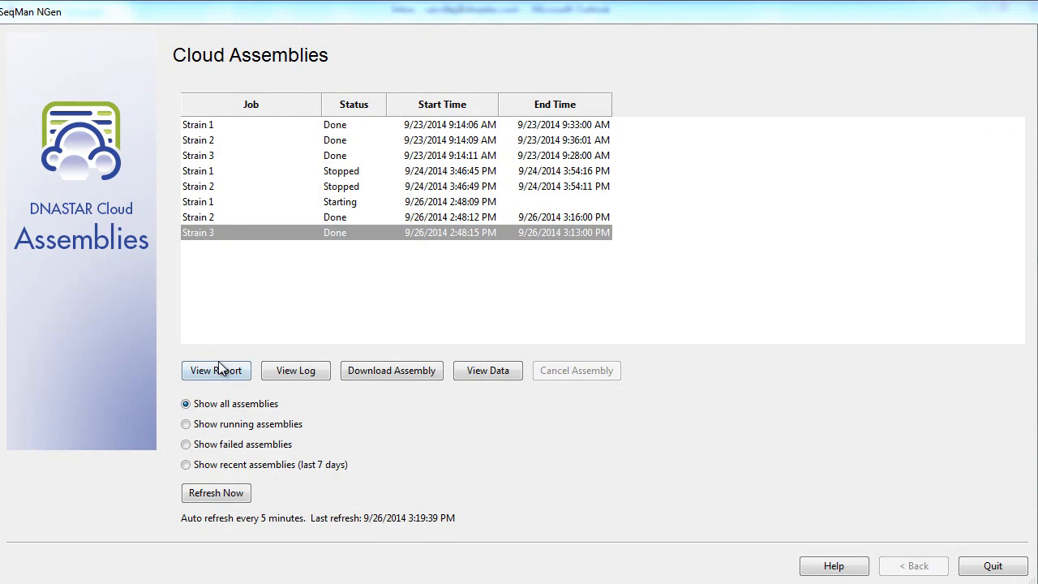
Step: View the completed Strain 3 assembly's report and close it
click(216, 370)
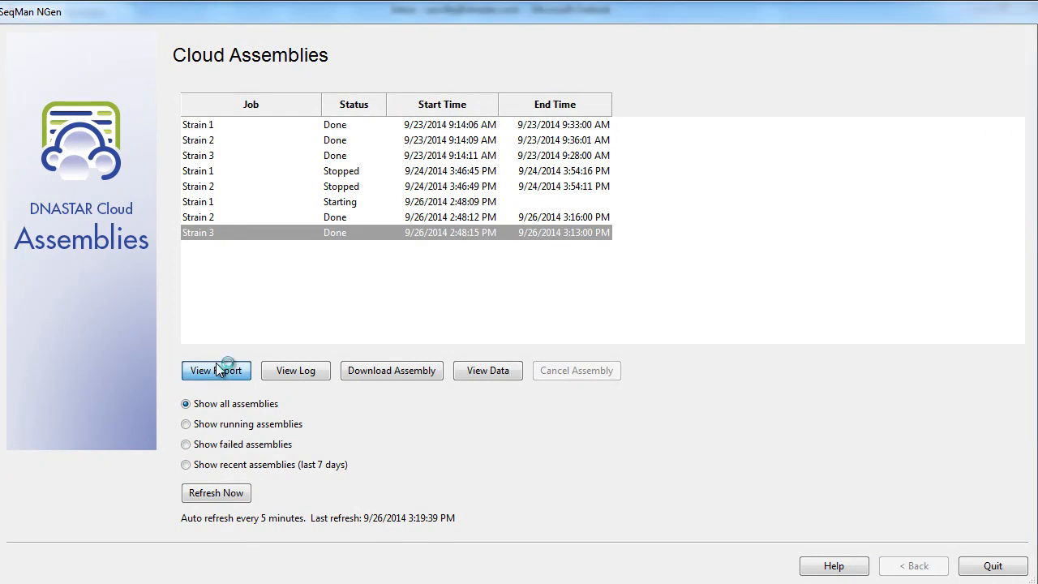
click(215, 370)
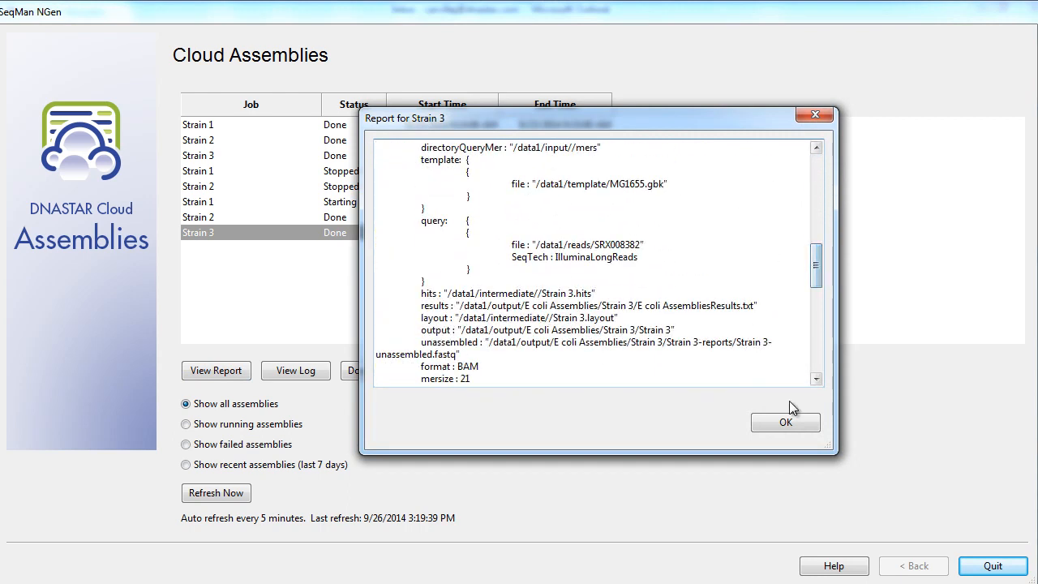
click(785, 422)
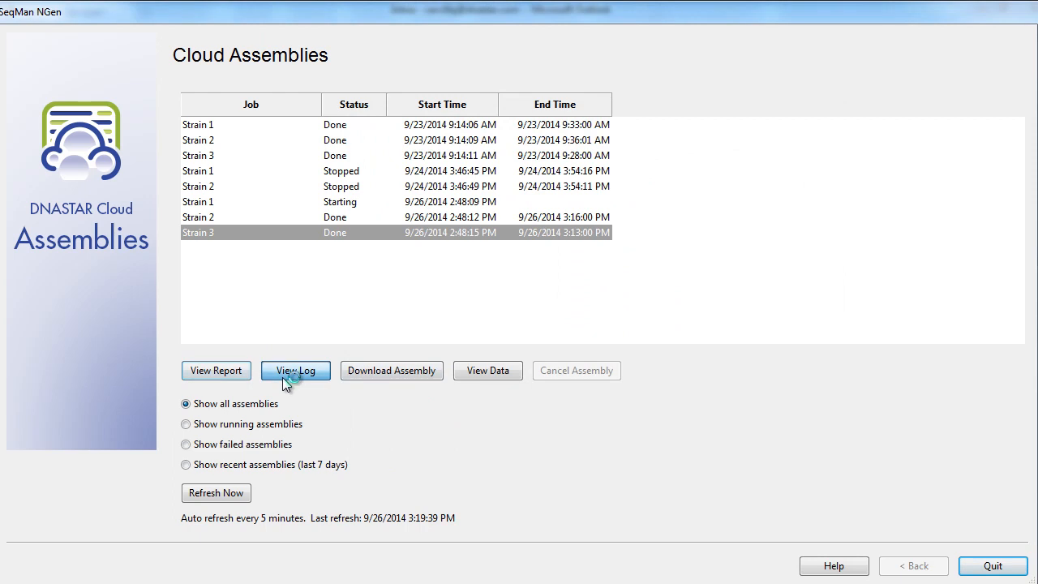
Step: View the Strain 3 assembly's log and close it, returning to the list
click(295, 369)
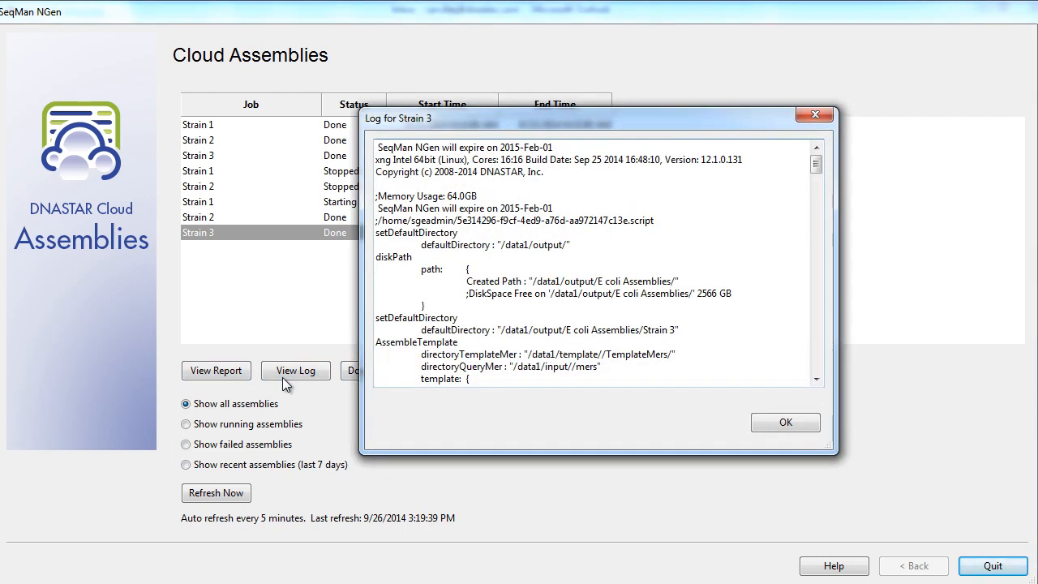
click(785, 422)
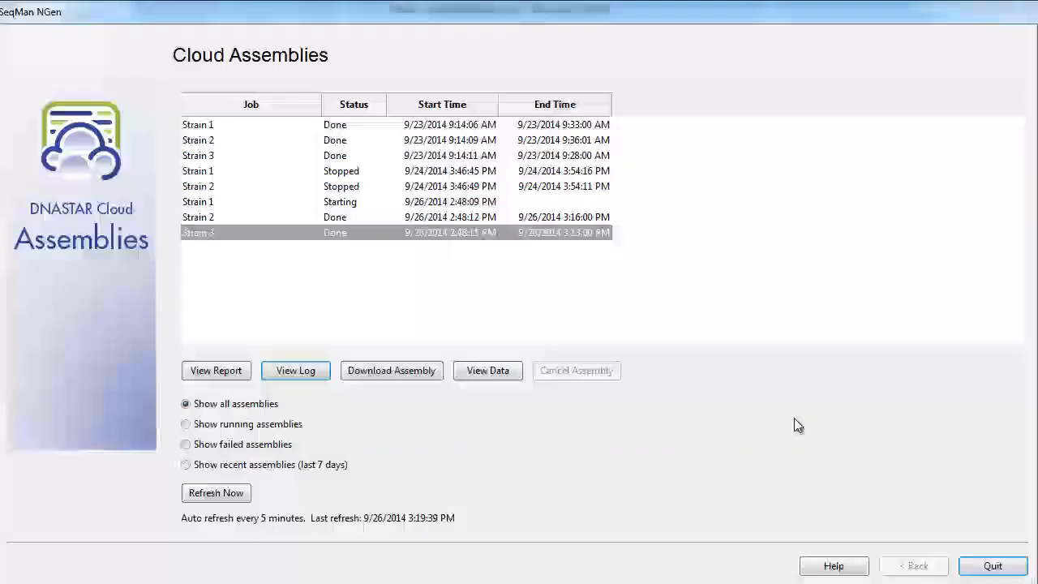
mouse_move(421, 395)
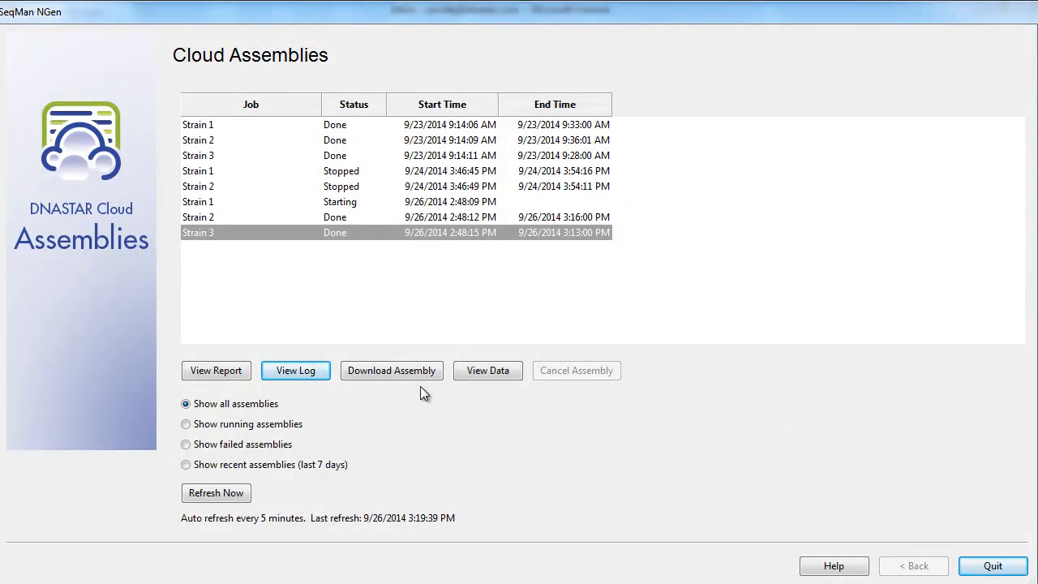